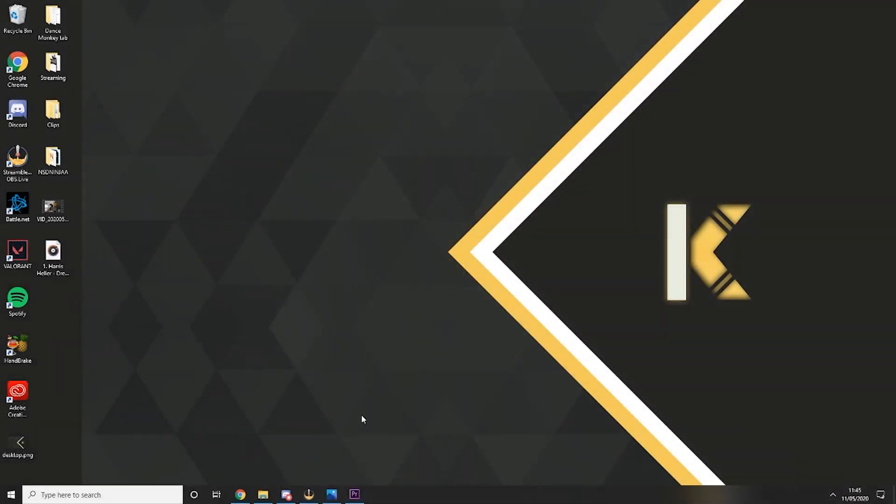
{"action": "mouse_move", "coordinate": [321, 417]}
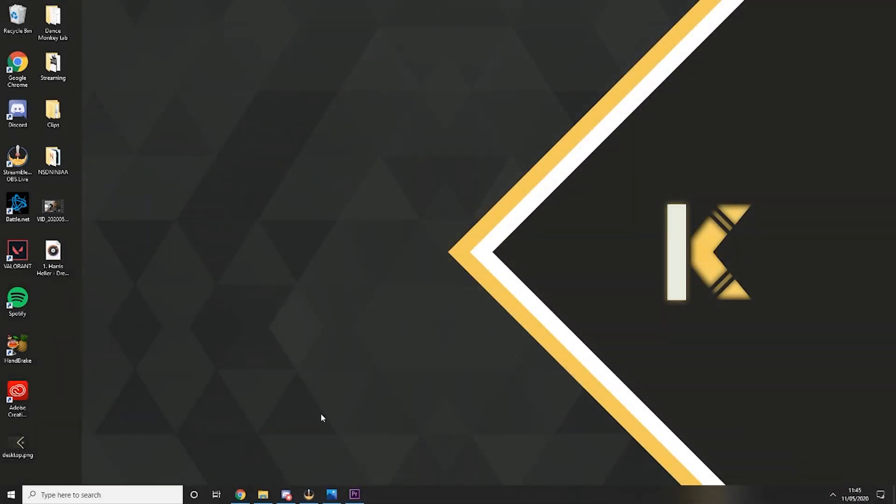
{"action": "mouse_move", "coordinate": [395, 419]}
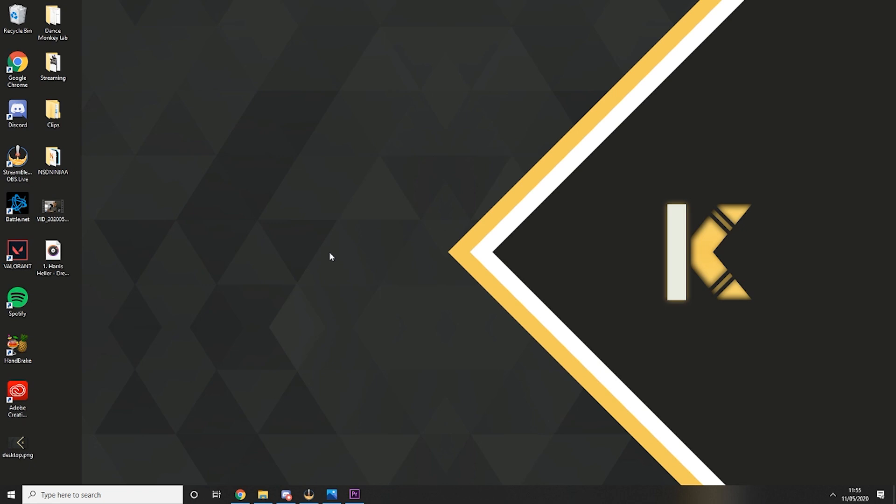
{"action": "mouse_move", "coordinate": [248, 197]}
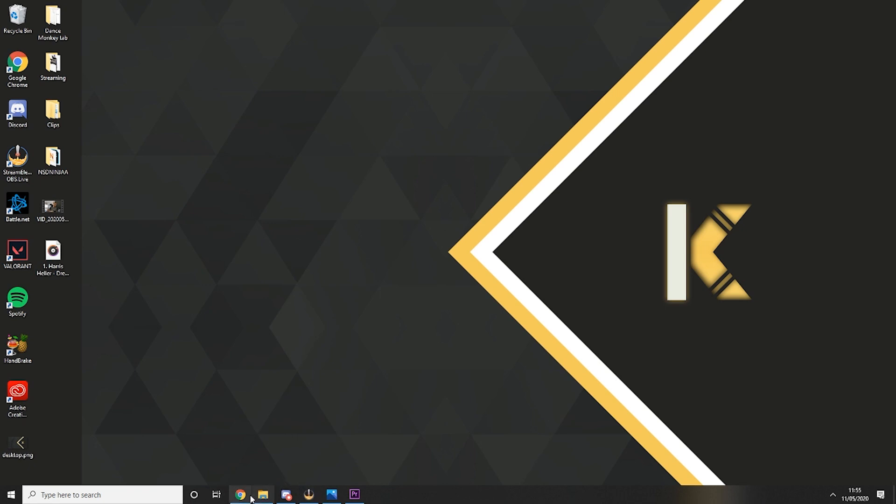
Bring Chrome forward and load the StreamElements My overlays dashboard
{"action": "left_click", "coordinate": [240, 494]}
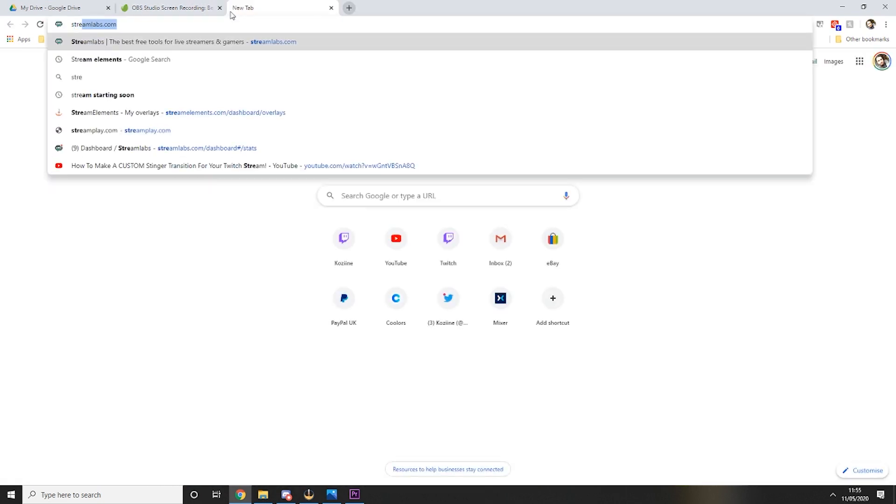
{"action": "left_click", "coordinate": [172, 112]}
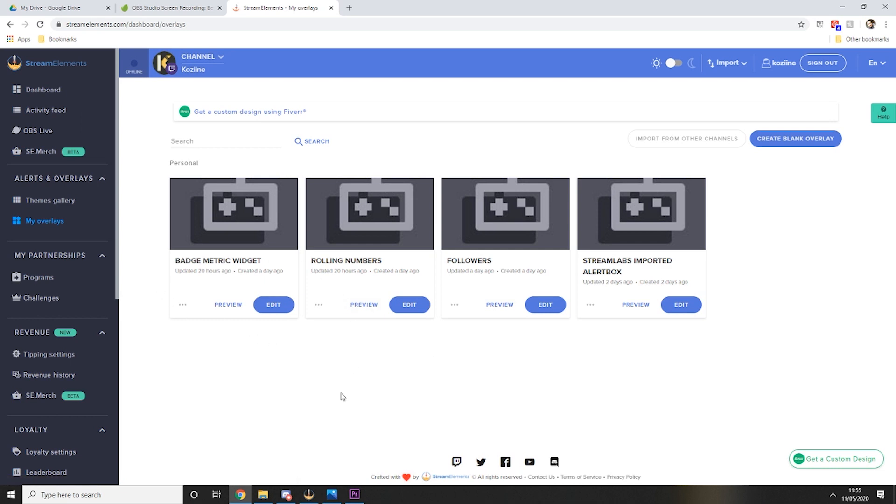
{"action": "mouse_move", "coordinate": [287, 494]}
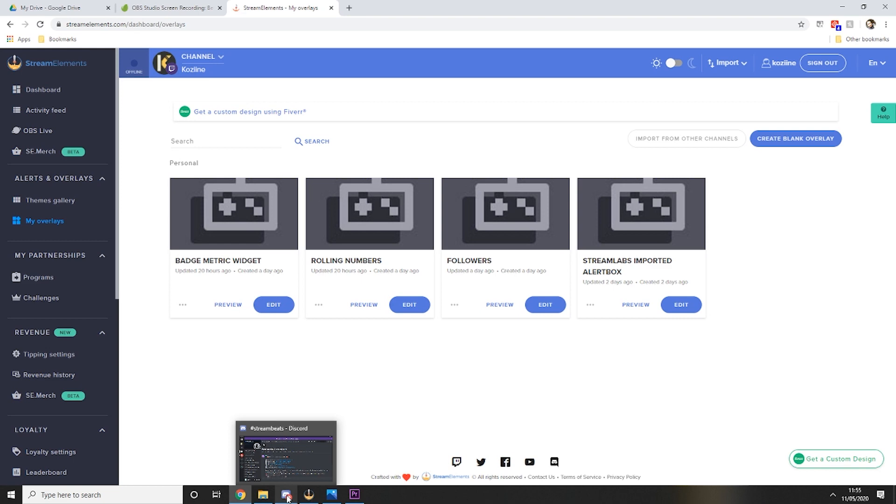
In Discord's alpha_updates channel, locate the Alpha Rotating Feed V2 share link post
{"action": "left_click", "coordinate": [286, 452]}
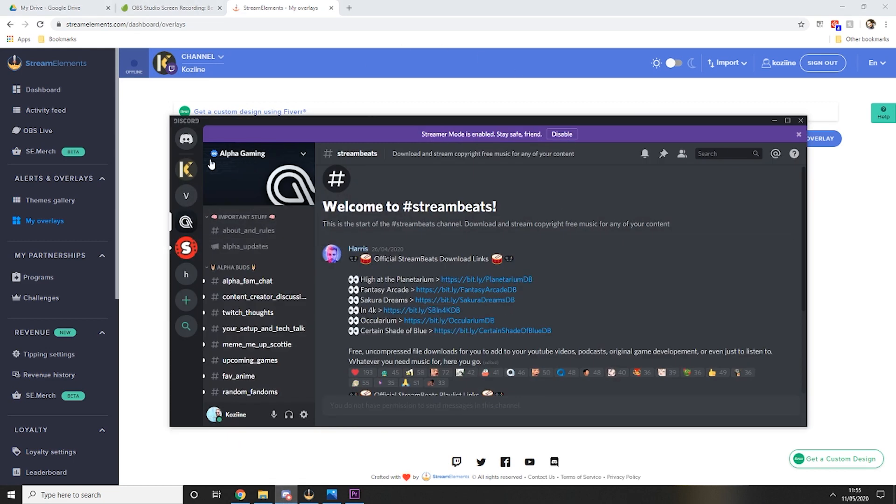
{"action": "mouse_move", "coordinate": [245, 246]}
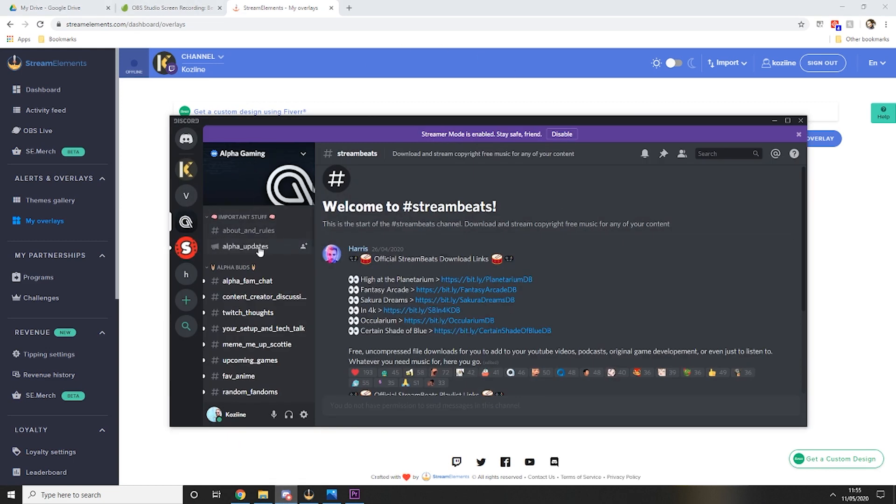
{"action": "left_click", "coordinate": [246, 246]}
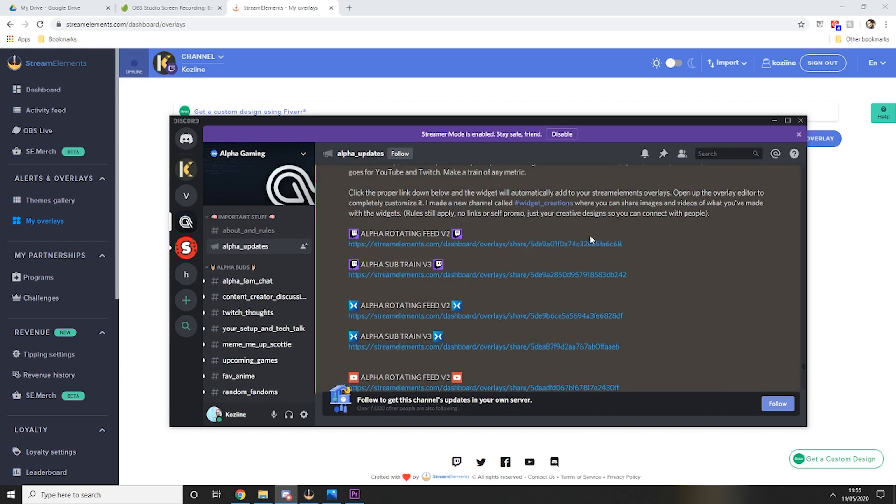
{"action": "mouse_move", "coordinate": [367, 245]}
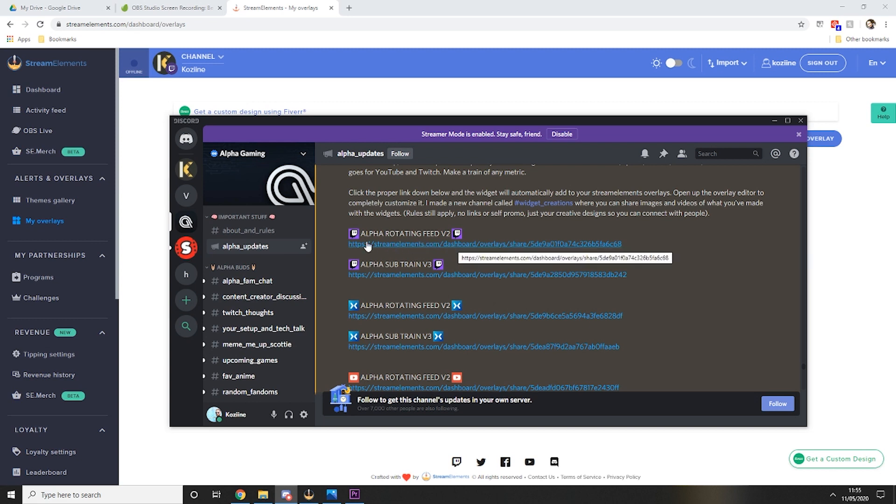
{"action": "mouse_move", "coordinate": [764, 251]}
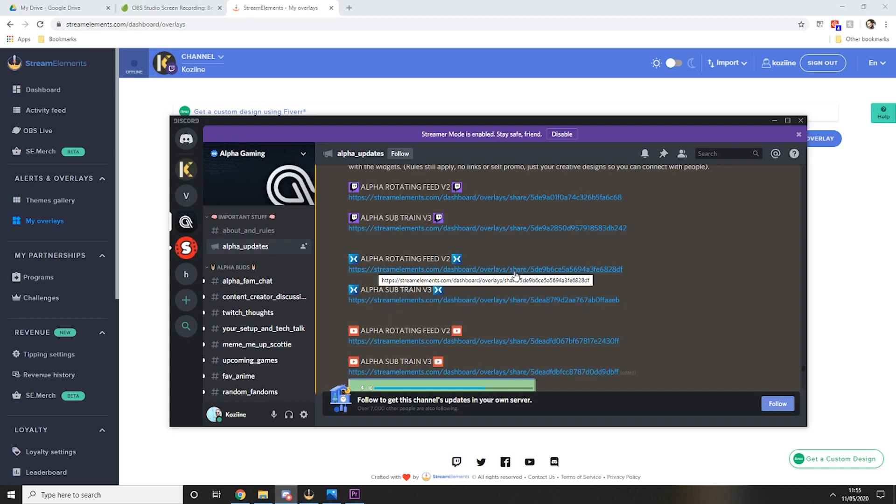
{"action": "scroll", "scroll_direction": "down", "scroll_amount": 3}
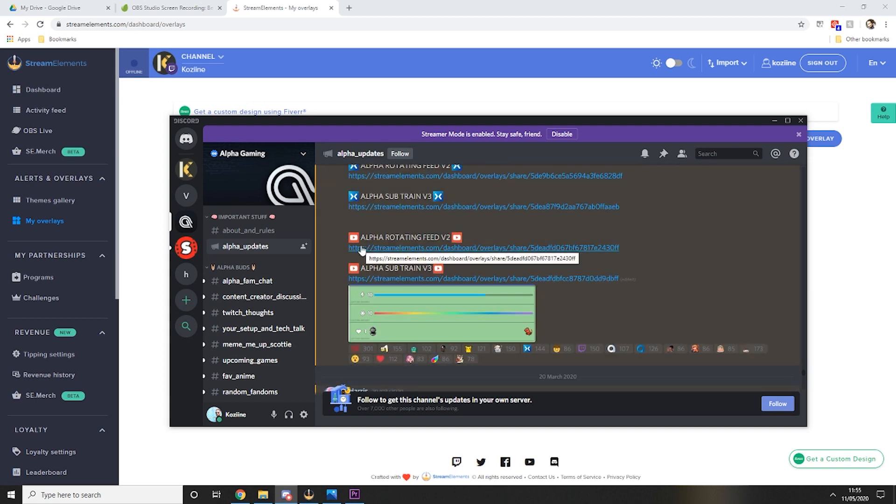
{"action": "mouse_move", "coordinate": [684, 277]}
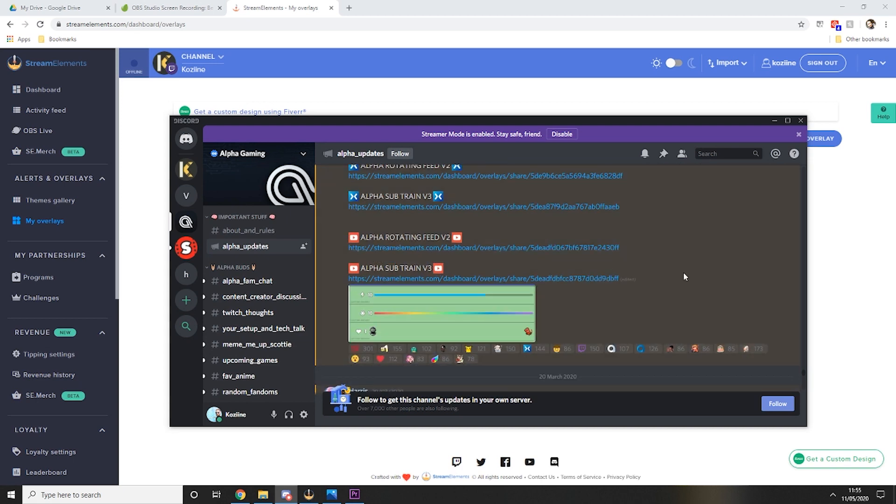
{"action": "scroll", "scroll_direction": "up", "scroll_amount": 3}
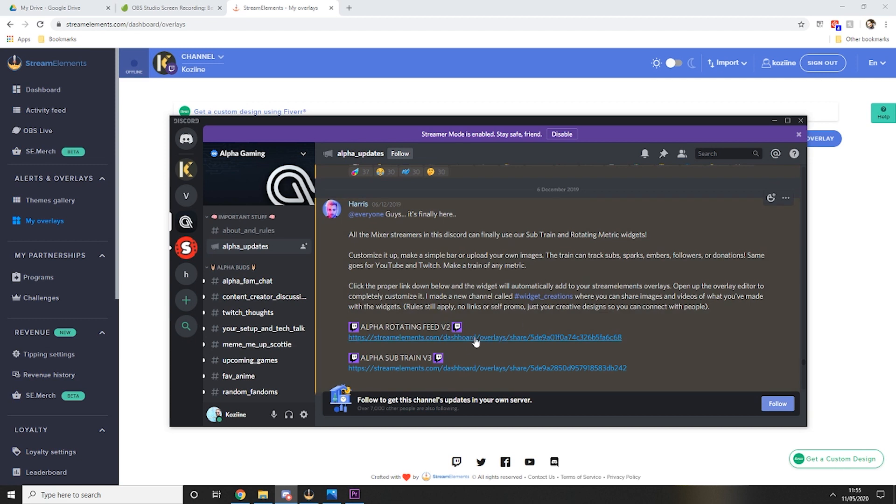
{"action": "mouse_move", "coordinate": [476, 341]}
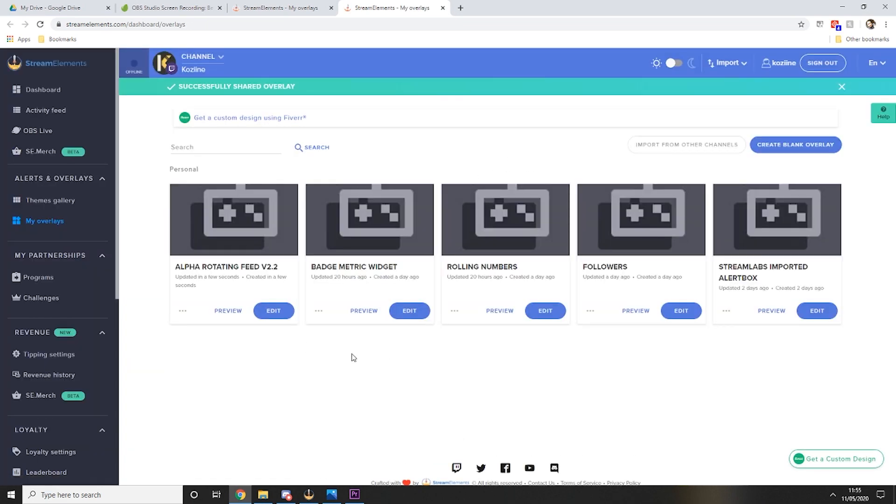
Edit the Alpha Rotating Feed V2.2 overlay and select its widget layer, collapsing Position, size and style
{"action": "left_click", "coordinate": [841, 86]}
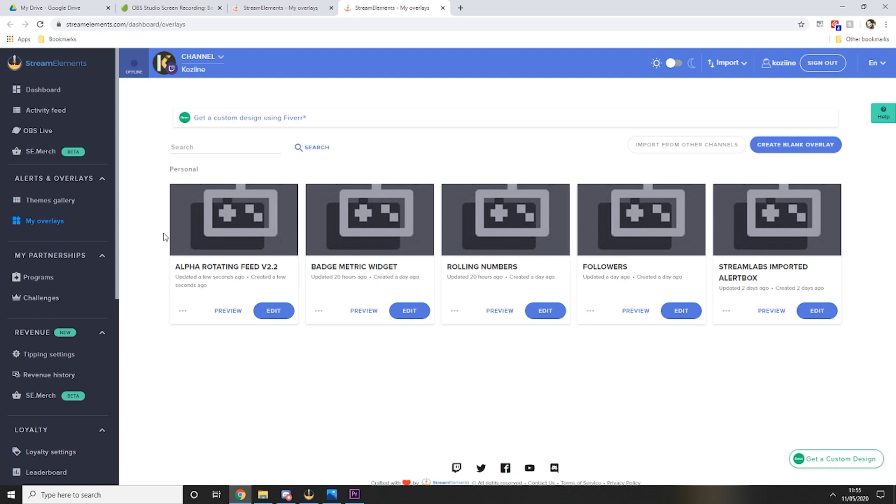
{"action": "mouse_move", "coordinate": [280, 280]}
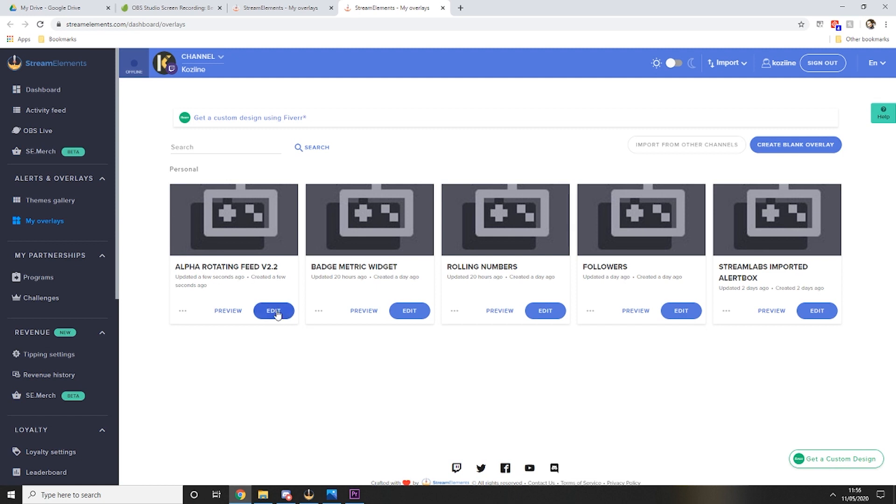
{"action": "left_click", "coordinate": [273, 311]}
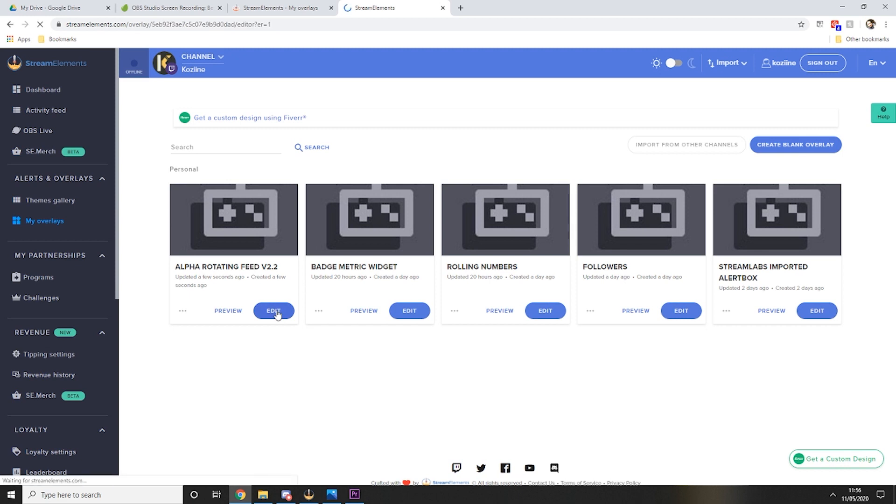
{"action": "left_click", "coordinate": [273, 310]}
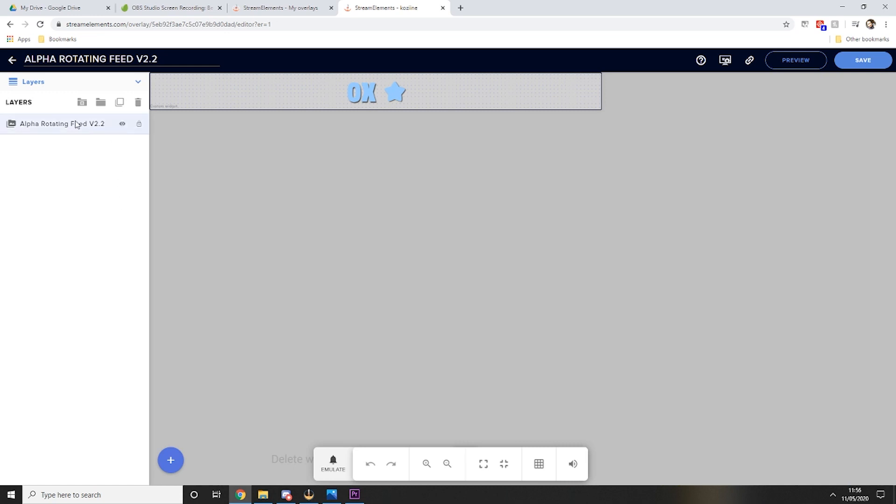
{"action": "left_click", "coordinate": [63, 123]}
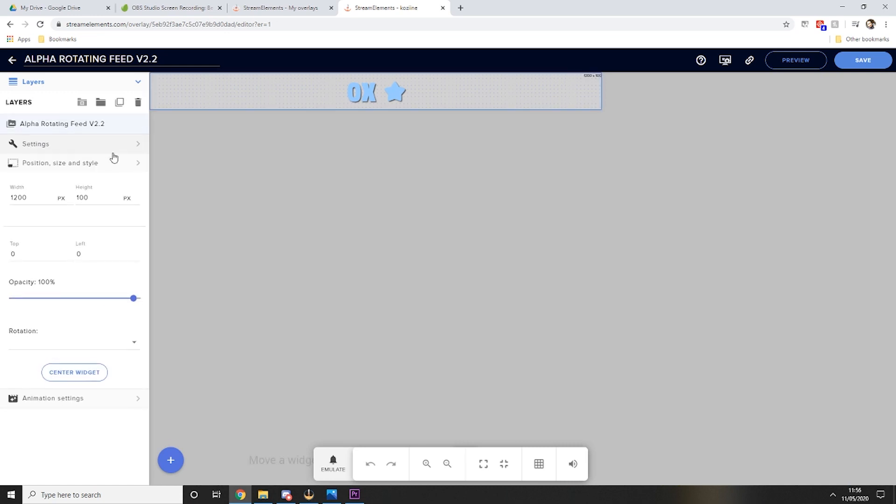
{"action": "left_click", "coordinate": [60, 163]}
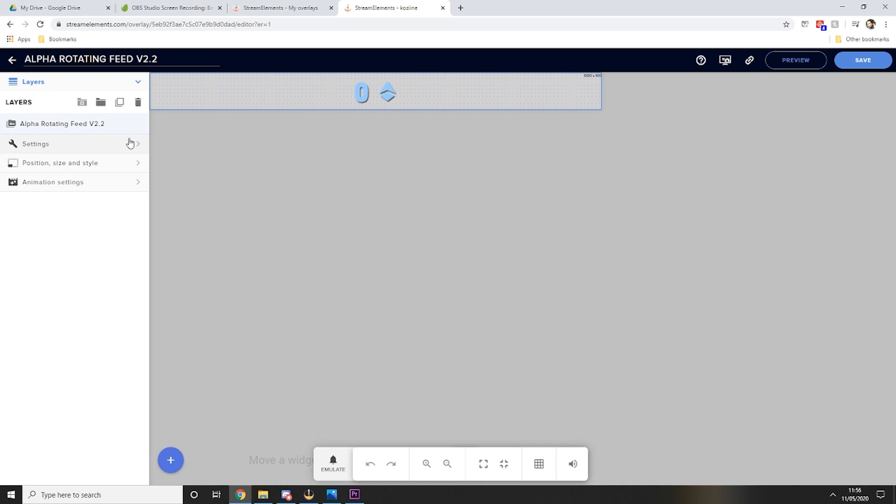
In the widget's Settings, set the font to Roboto and the accent colour to #F5CB5C
{"action": "left_click", "coordinate": [36, 144]}
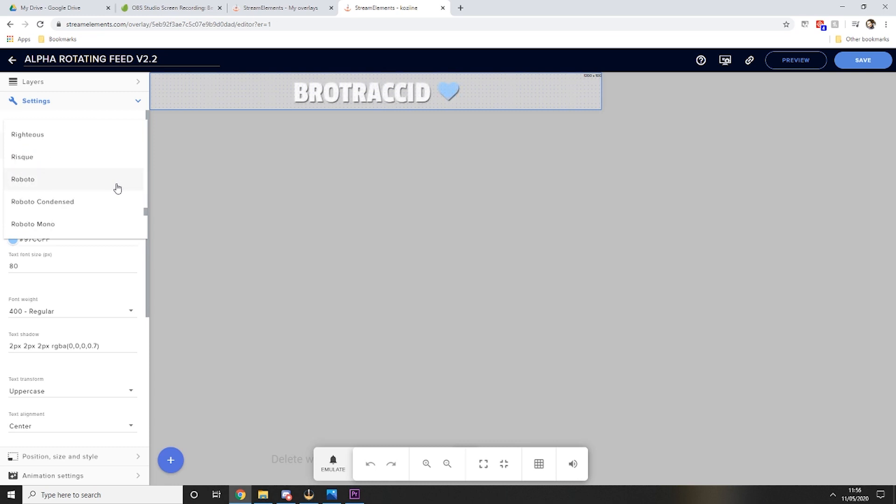
{"action": "mouse_move", "coordinate": [120, 177]}
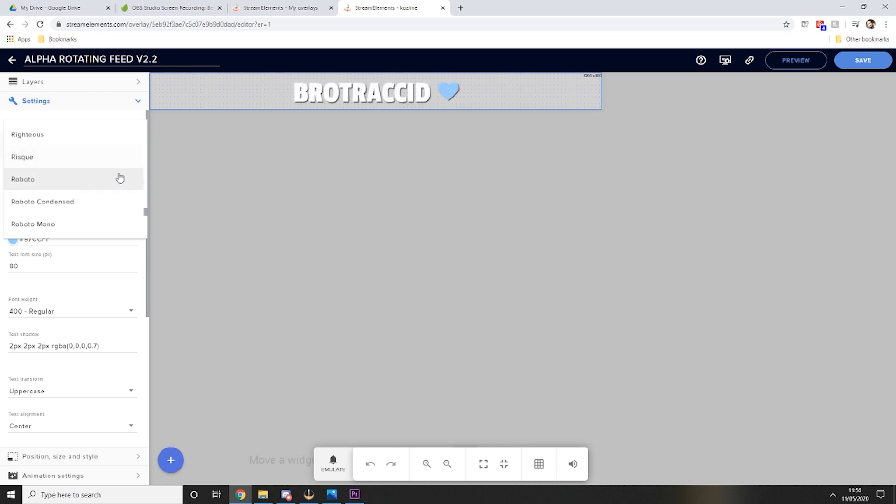
{"action": "left_click", "coordinate": [22, 179]}
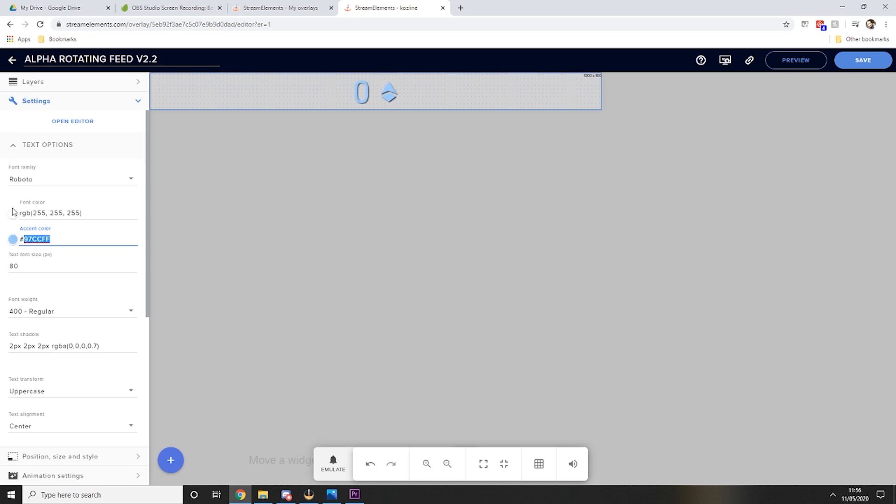
{"action": "mouse_move", "coordinate": [76, 206]}
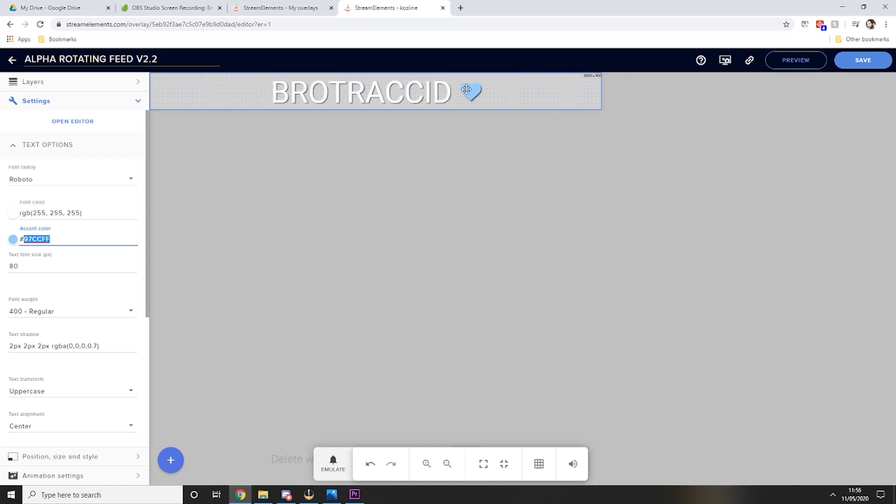
{"action": "mouse_move", "coordinate": [90, 229]}
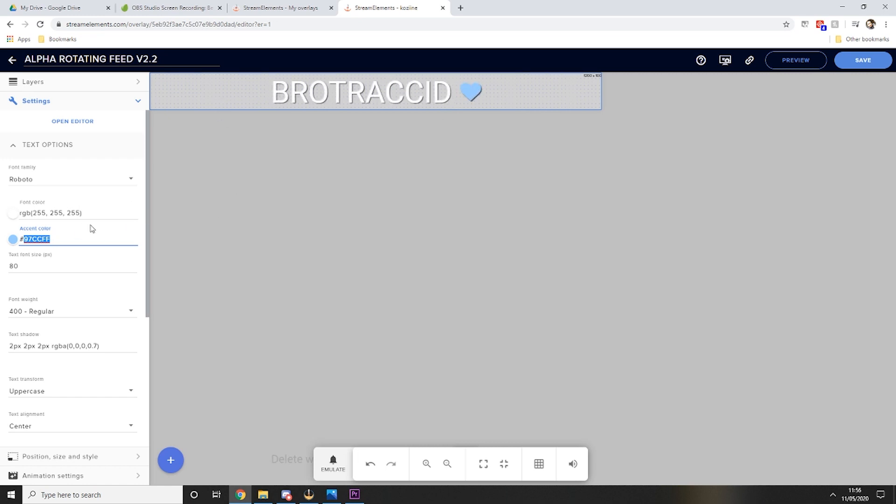
{"action": "type", "text": "F5CB"}
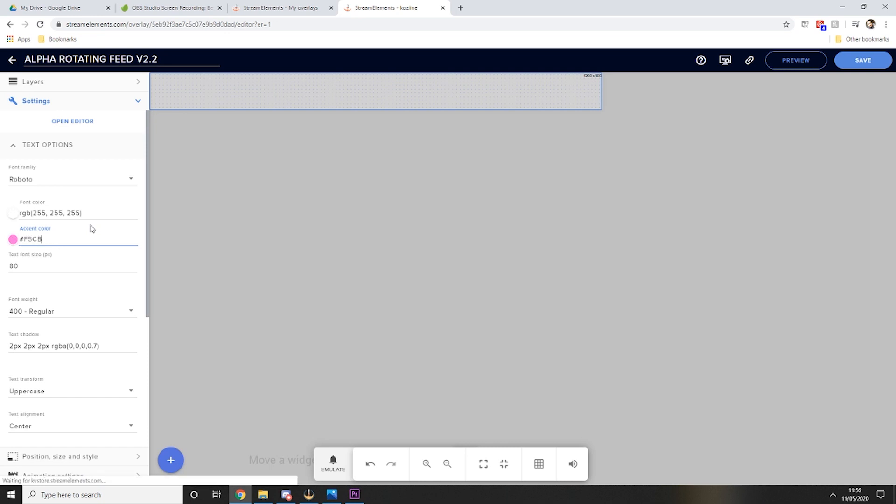
{"action": "type", "text": "5C"}
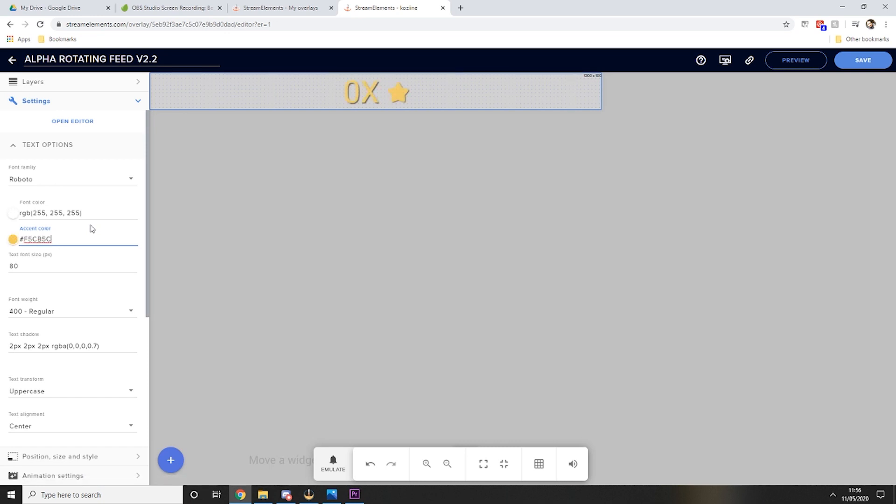
{"action": "mouse_move", "coordinate": [110, 324]}
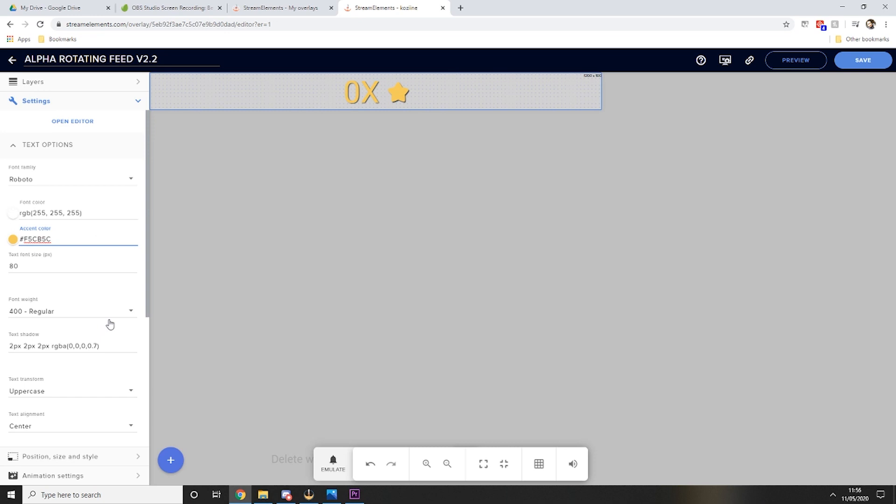
{"action": "mouse_move", "coordinate": [396, 100]}
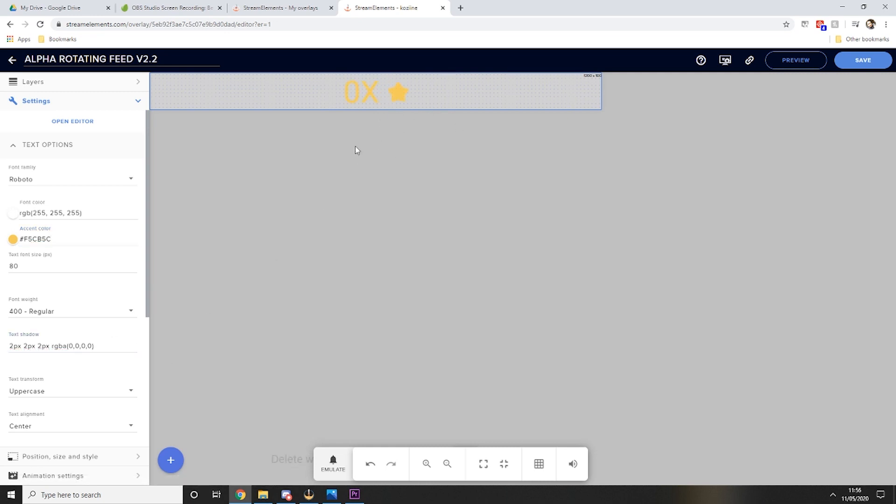
Set Event 1 to Latest follower and clear its amount format
{"action": "left_click", "coordinate": [48, 145]}
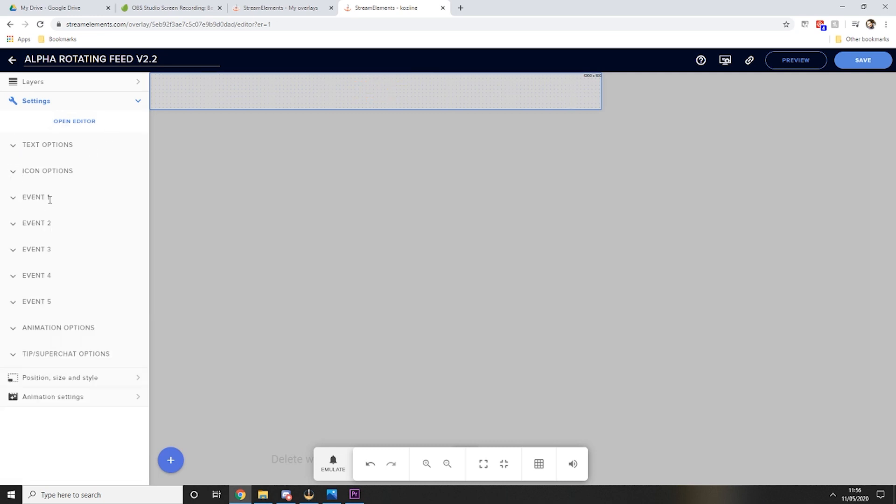
{"action": "left_click", "coordinate": [36, 197]}
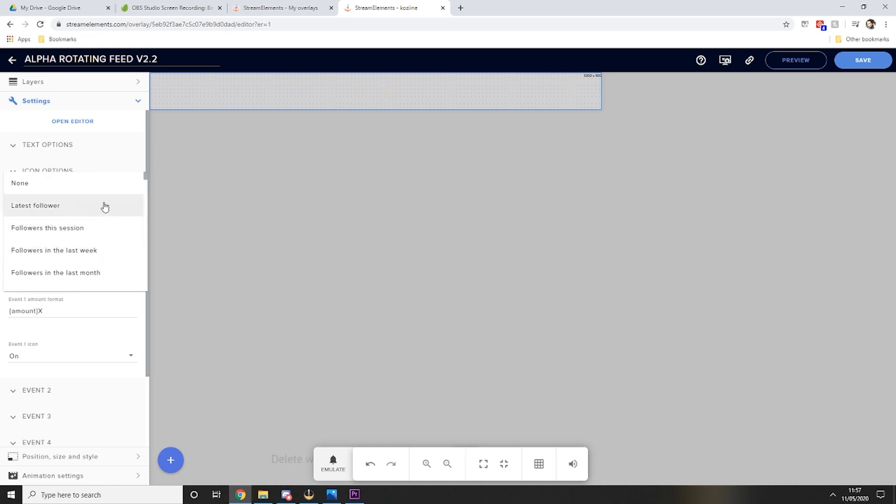
{"action": "scroll", "scroll_direction": "down", "scroll_amount": 3}
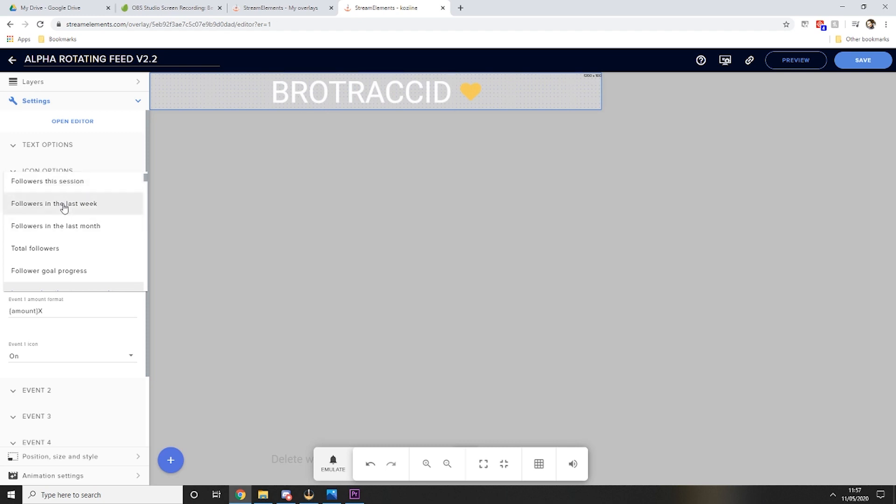
{"action": "scroll", "scroll_direction": "down", "scroll_amount": 3}
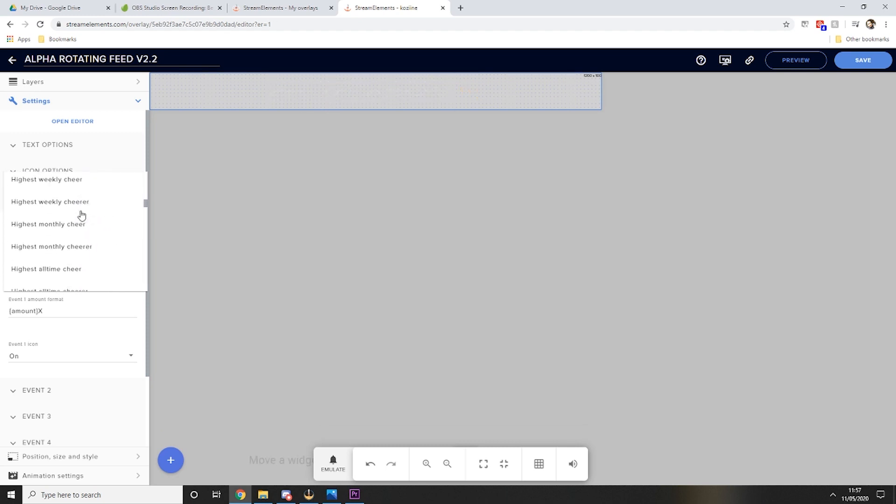
{"action": "scroll", "scroll_direction": "down", "scroll_amount": 3}
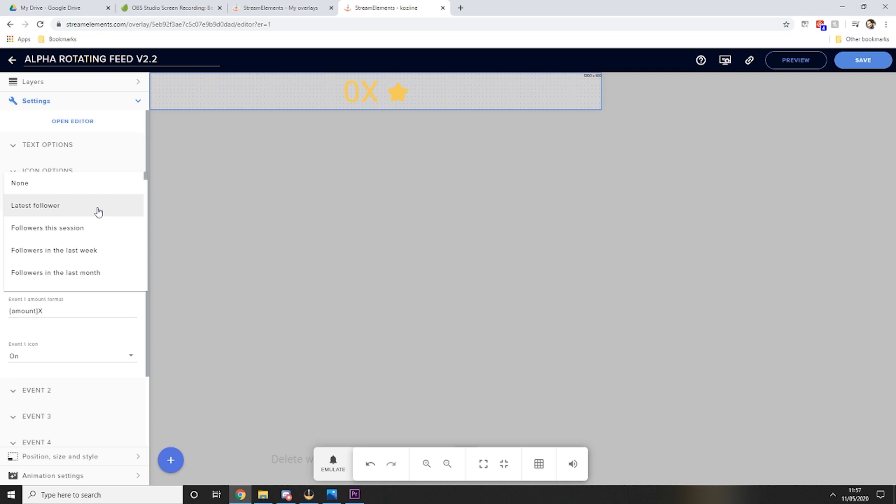
{"action": "left_click", "coordinate": [35, 205]}
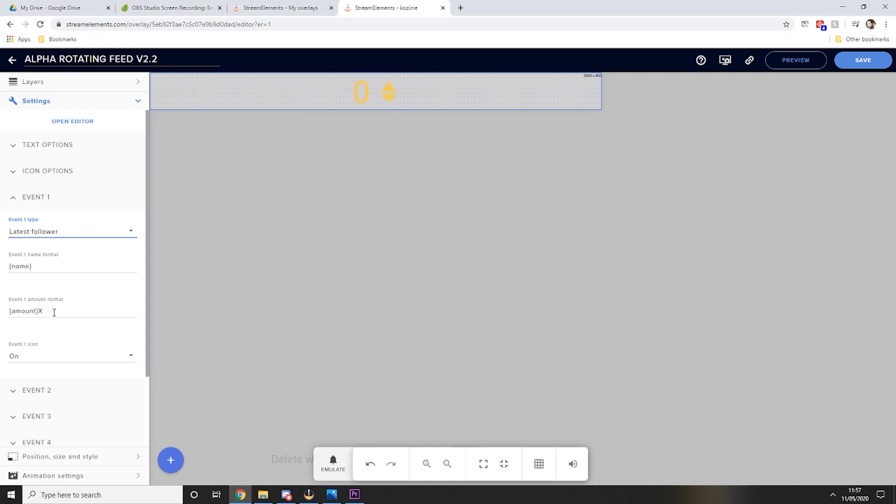
{"action": "triple_click", "coordinate": [27, 311]}
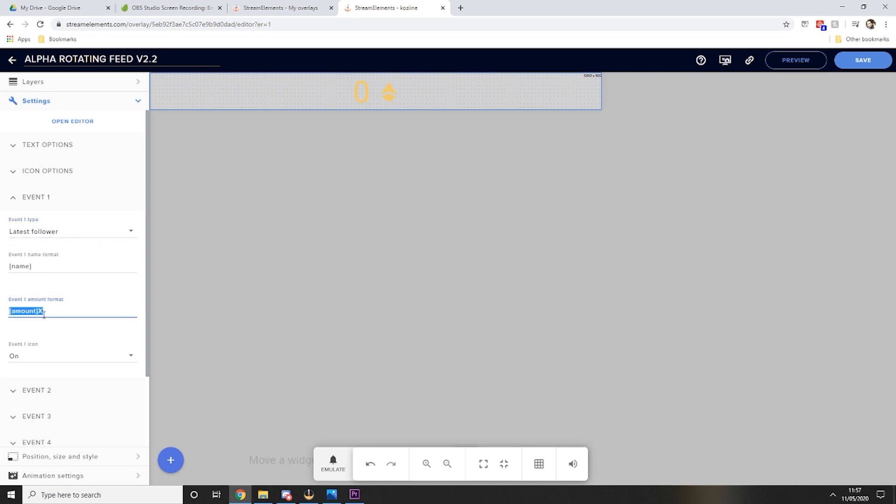
{"action": "key", "text": "Delete"}
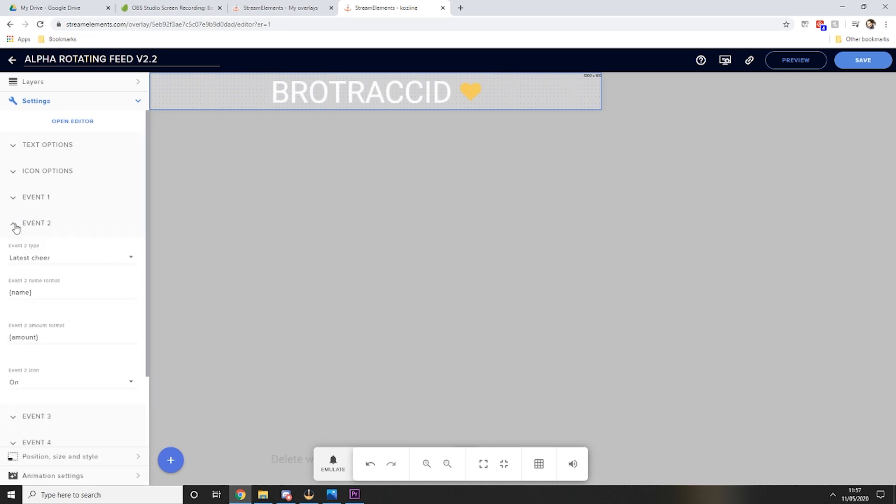
Choose Event 2's type and set Event 3 to Latest cheer with an x{amount} format
{"action": "left_click", "coordinate": [71, 258]}
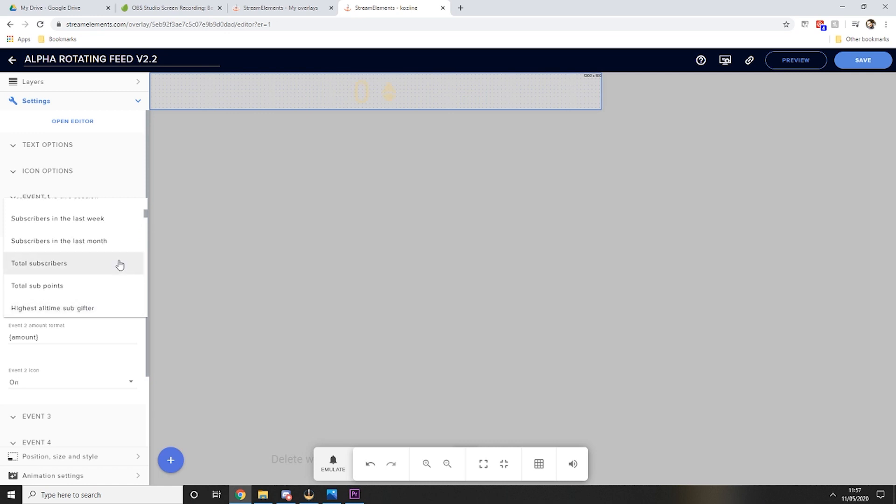
{"action": "scroll", "scroll_direction": "up", "scroll_amount": 3}
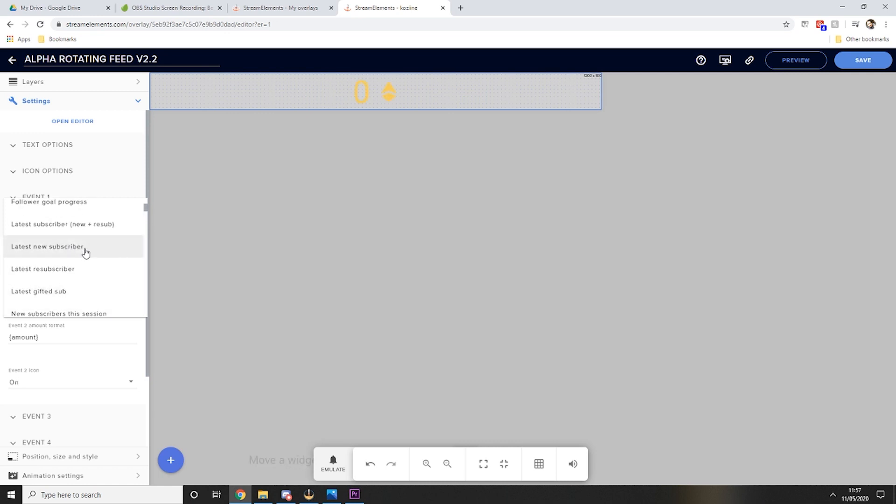
{"action": "left_click", "coordinate": [47, 247]}
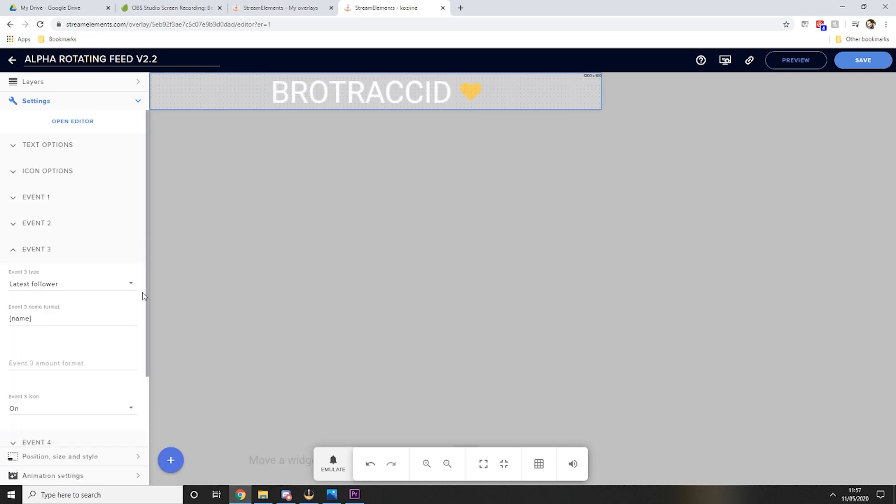
{"action": "left_click", "coordinate": [70, 284]}
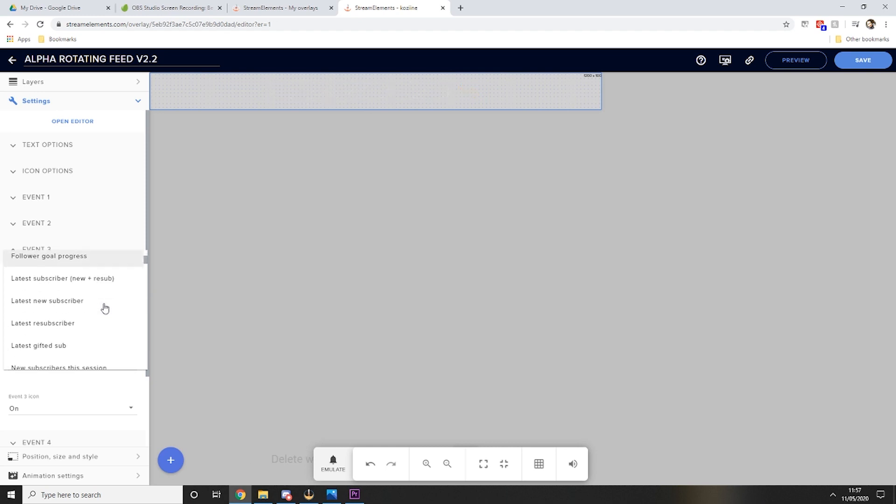
{"action": "scroll", "scroll_direction": "down", "scroll_amount": 3}
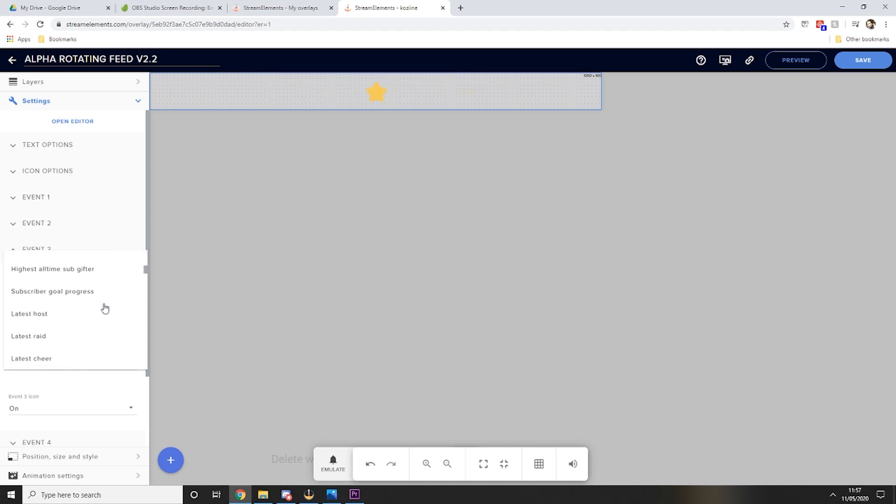
{"action": "left_click", "coordinate": [32, 358]}
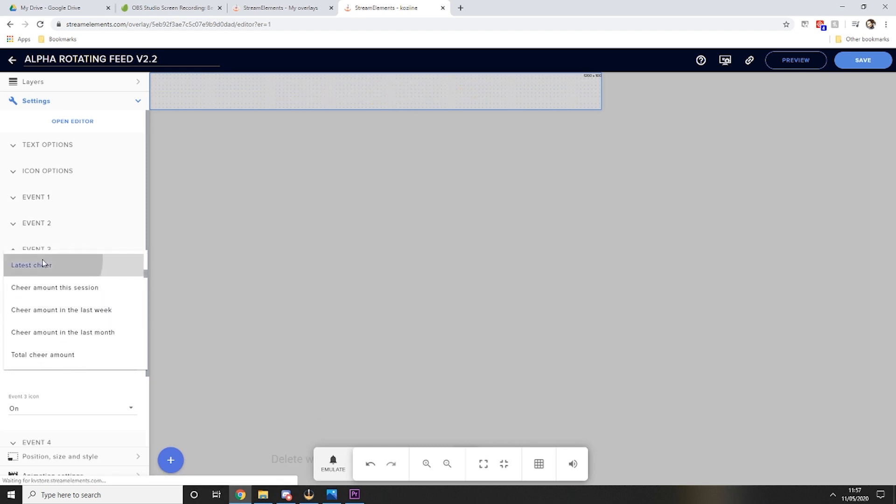
{"action": "left_click", "coordinate": [32, 264]}
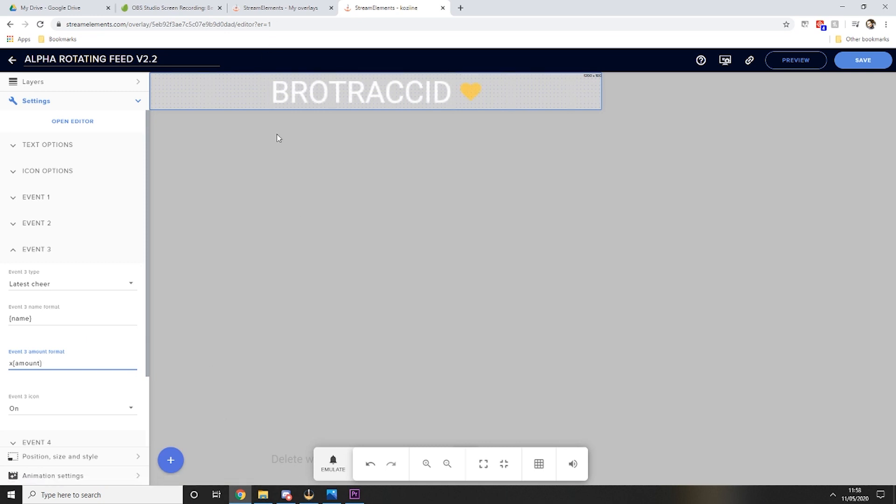
{"action": "left_click", "coordinate": [71, 284]}
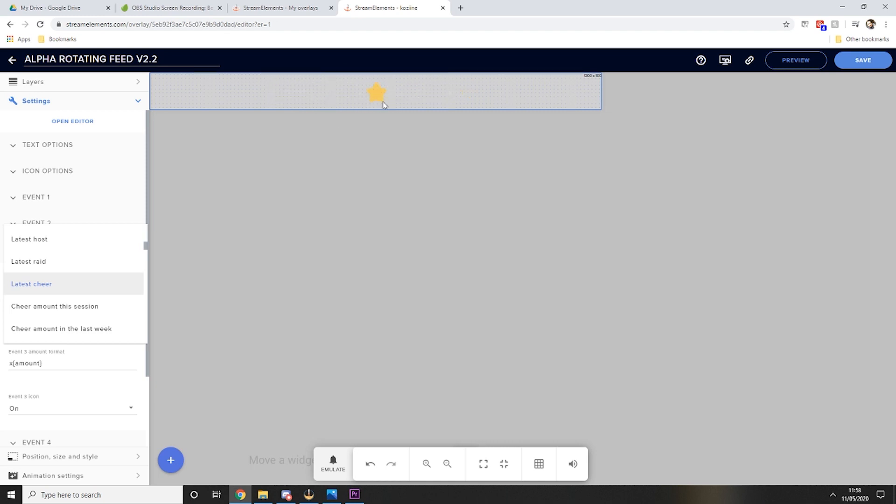
{"action": "mouse_move", "coordinate": [377, 80]}
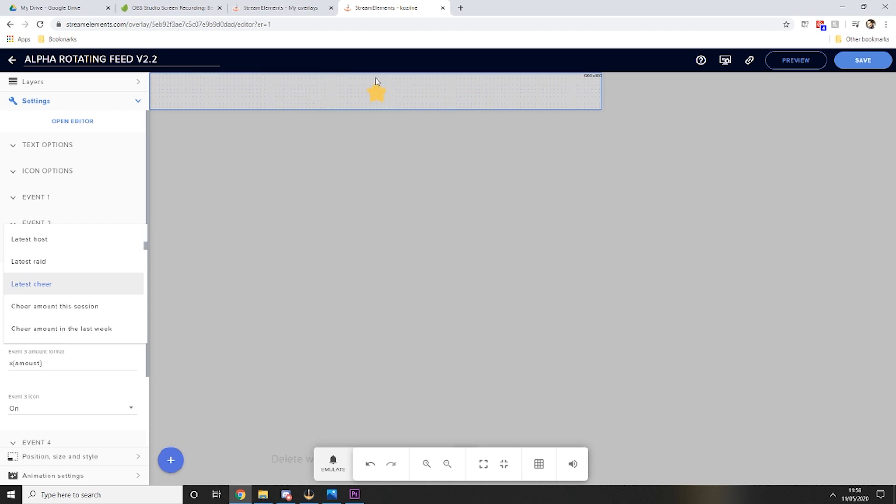
{"action": "mouse_move", "coordinate": [343, 95]}
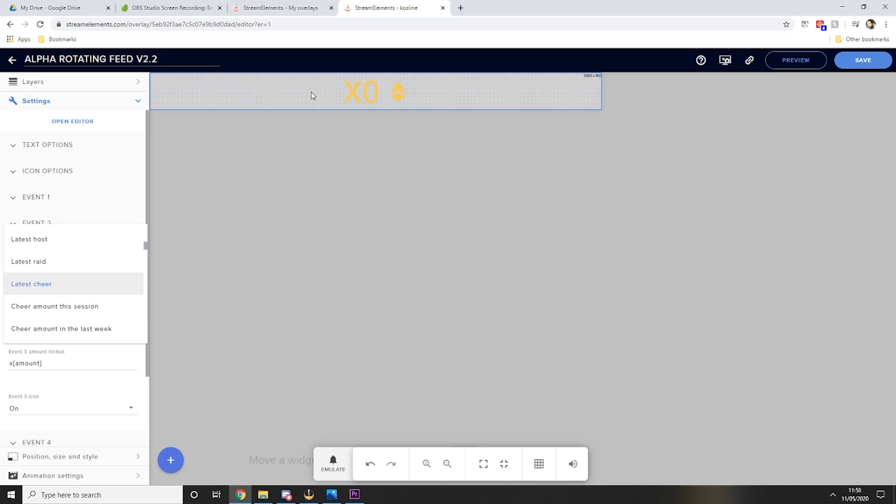
{"action": "mouse_move", "coordinate": [17, 153]}
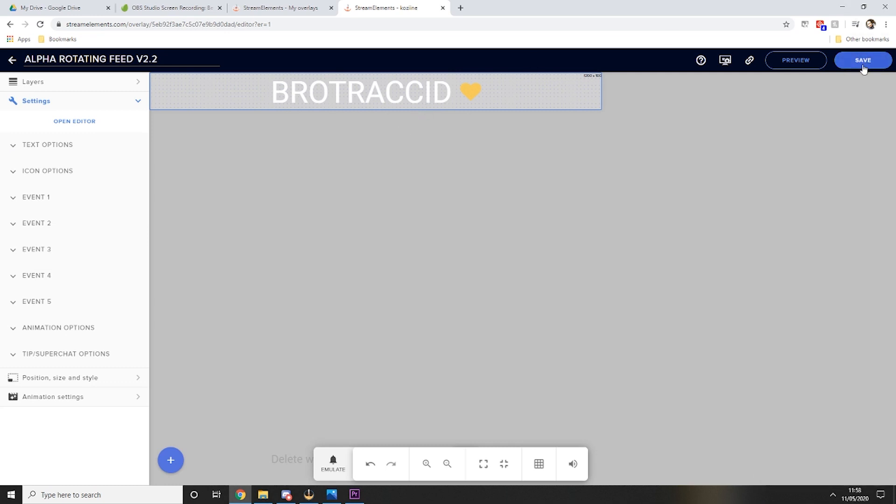
Save the rotating feed widget and copy the overlay URL
{"action": "left_click", "coordinate": [861, 59]}
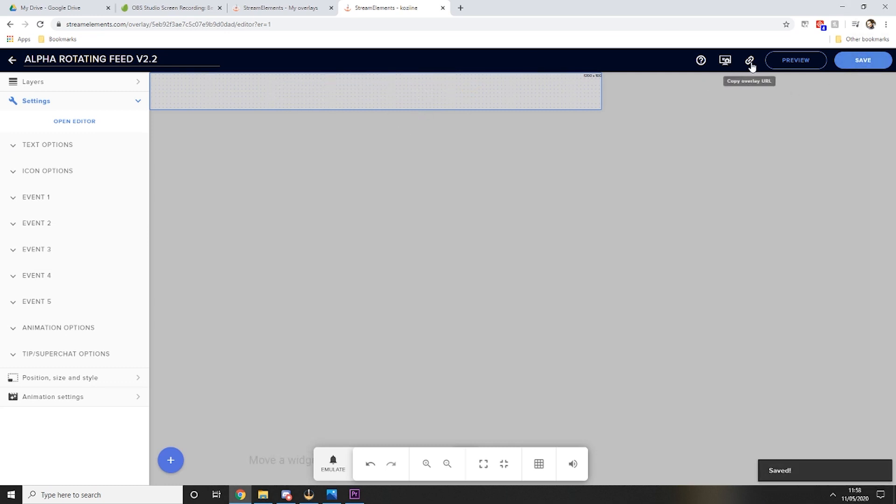
{"action": "left_click", "coordinate": [354, 494]}
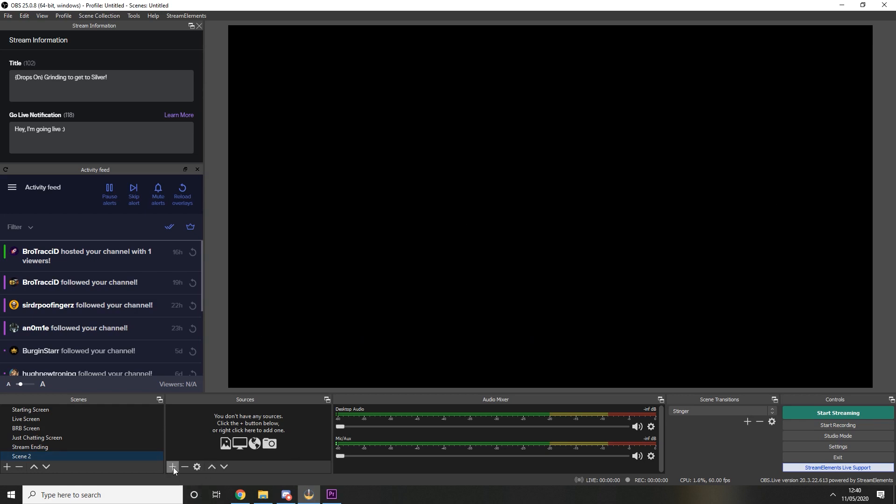
{"action": "mouse_move", "coordinate": [173, 467]}
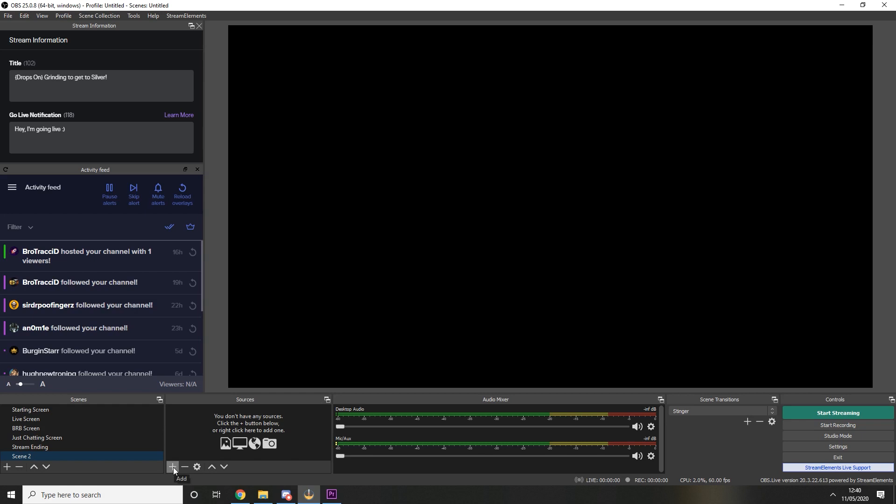
Add the existing StreamHud source to Scene 2
{"action": "left_click", "coordinate": [173, 467]}
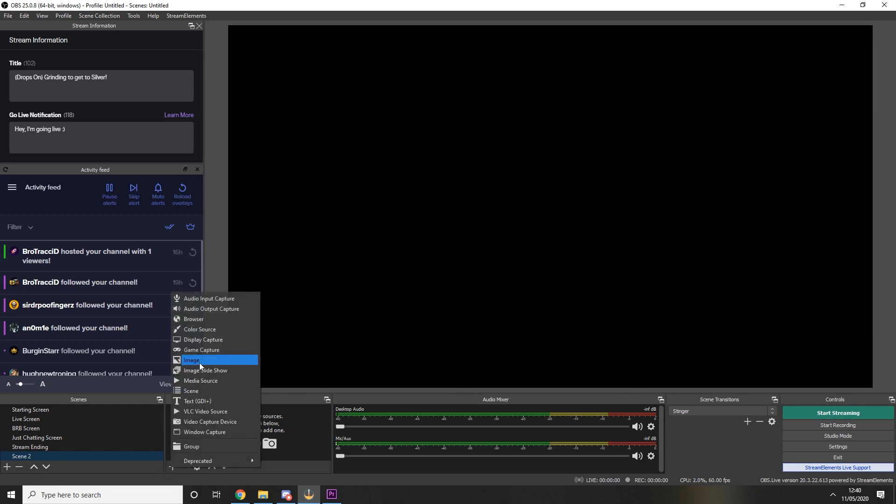
{"action": "left_click", "coordinate": [193, 359]}
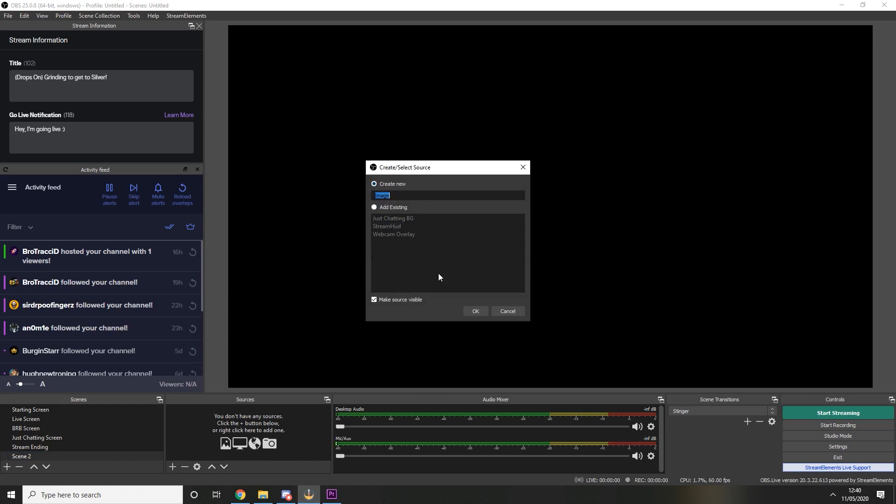
{"action": "mouse_move", "coordinate": [519, 251]}
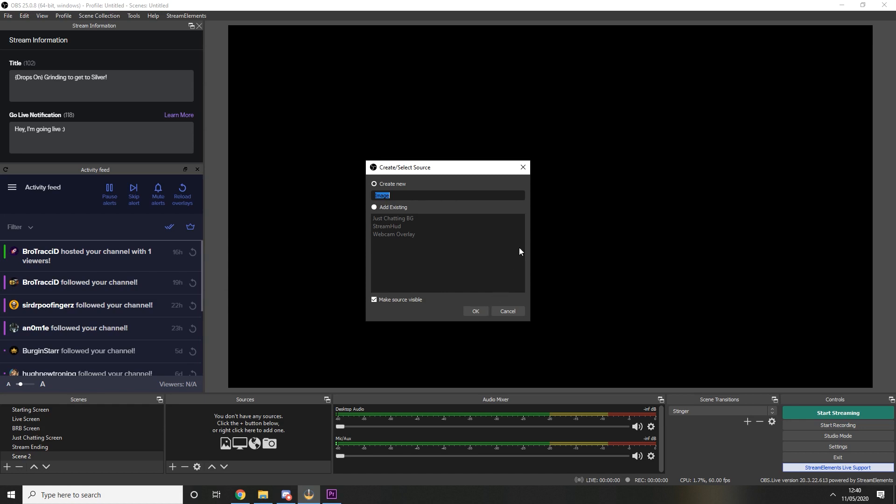
{"action": "mouse_move", "coordinate": [553, 224]}
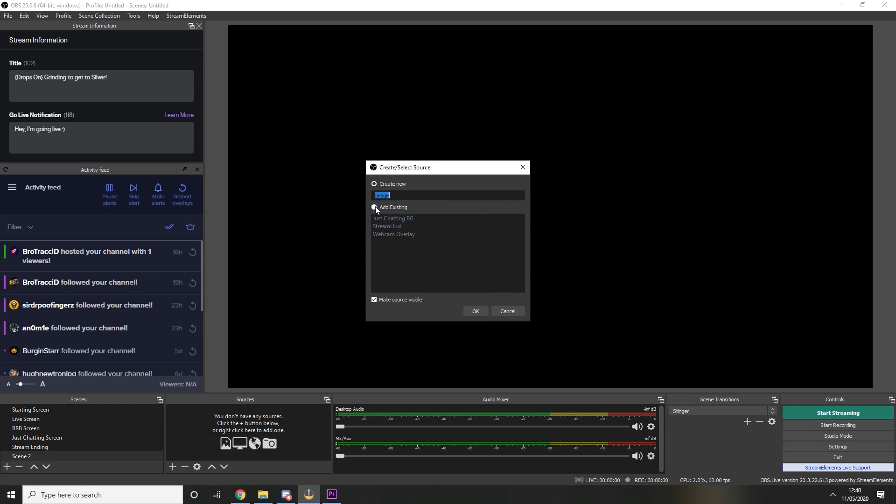
{"action": "left_click", "coordinate": [375, 208]}
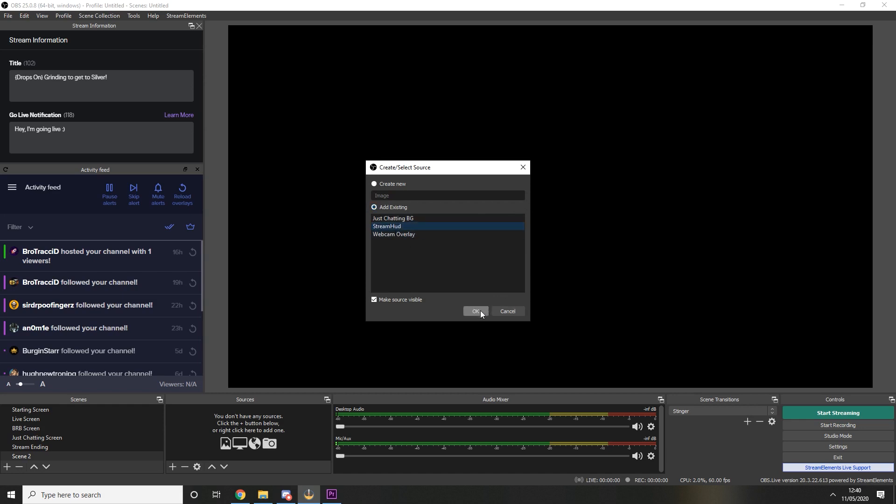
{"action": "left_click", "coordinate": [475, 311]}
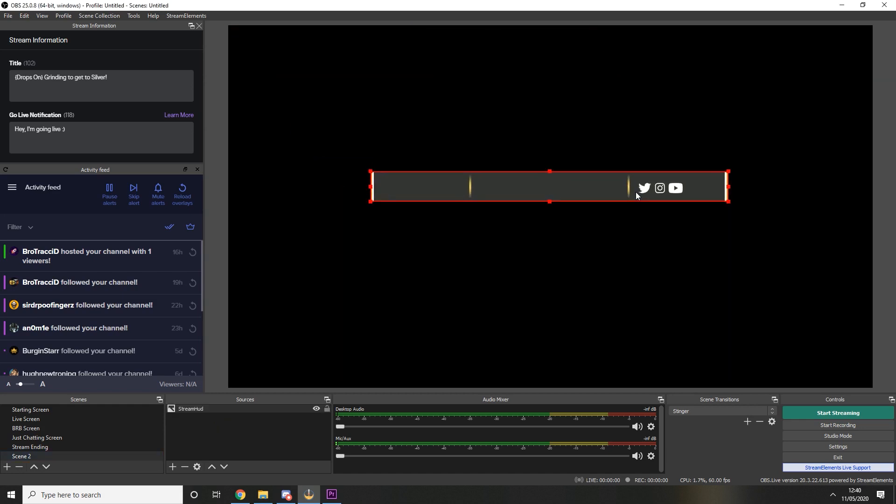
{"action": "left_click", "coordinate": [241, 425]}
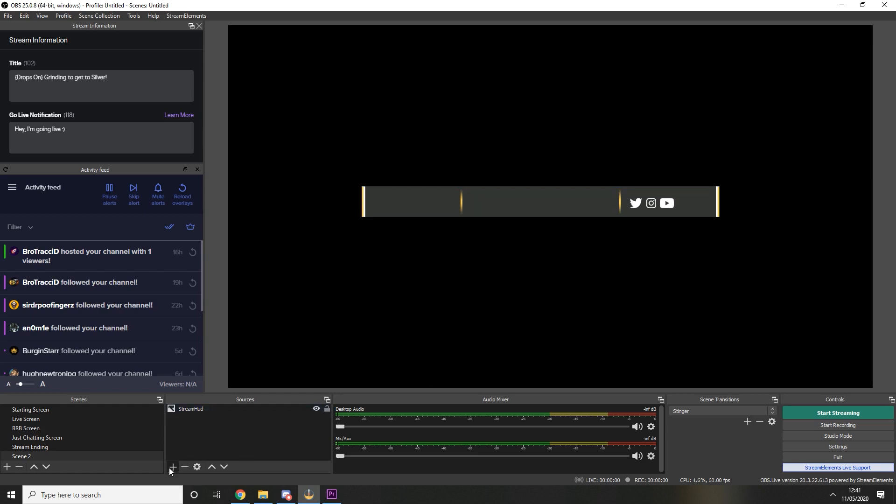
Create a browser source named StreamHudFollower sized 1200 by 100
{"action": "left_click", "coordinate": [172, 466]}
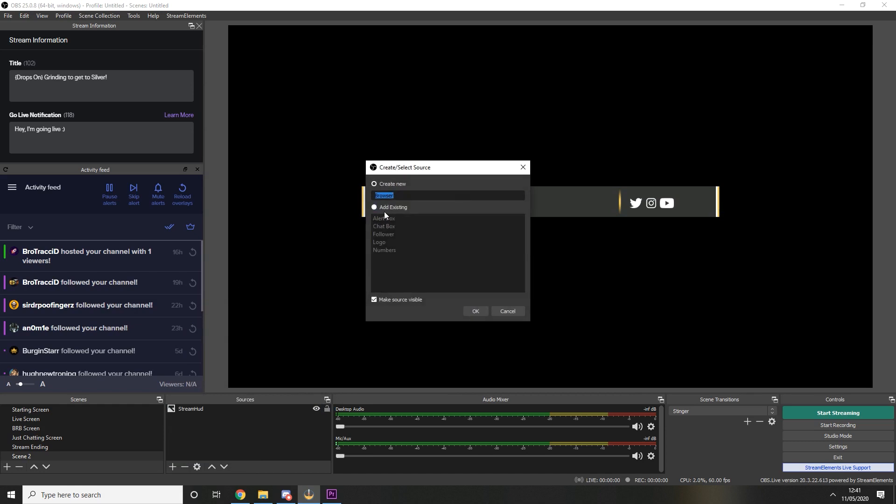
{"action": "mouse_move", "coordinate": [408, 195]}
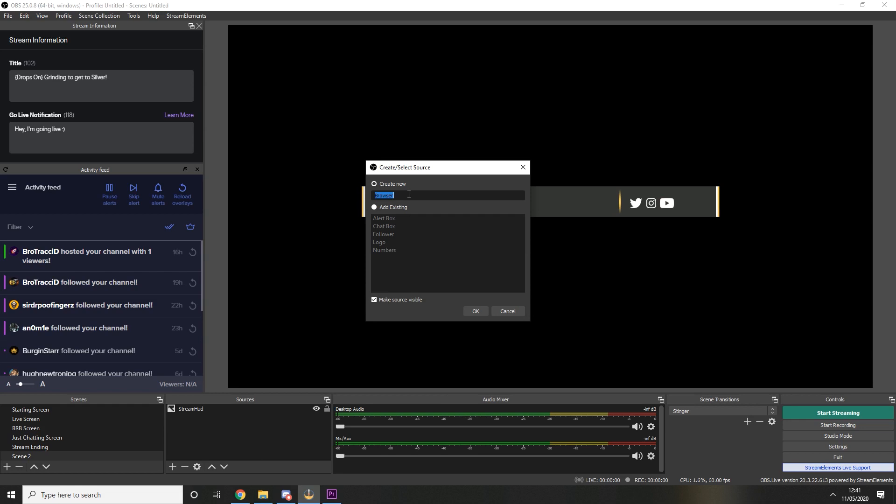
{"action": "type", "text": "StreamHud"}
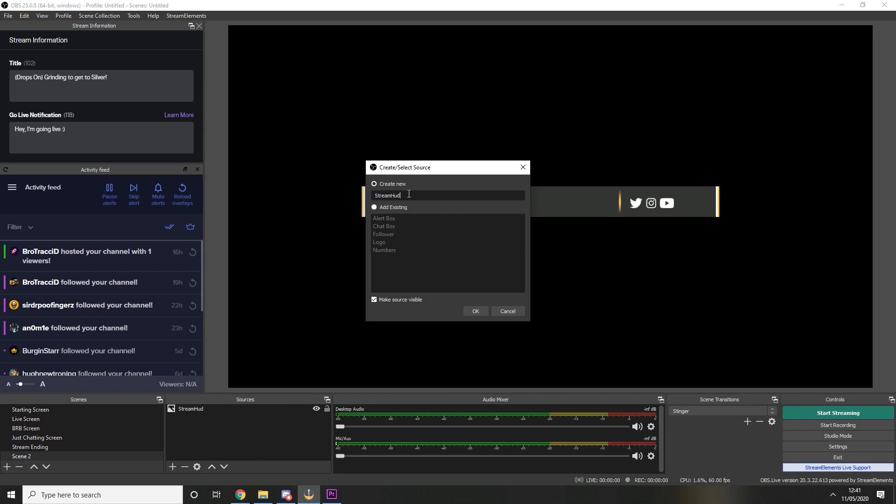
{"action": "type", "text": "Follower"}
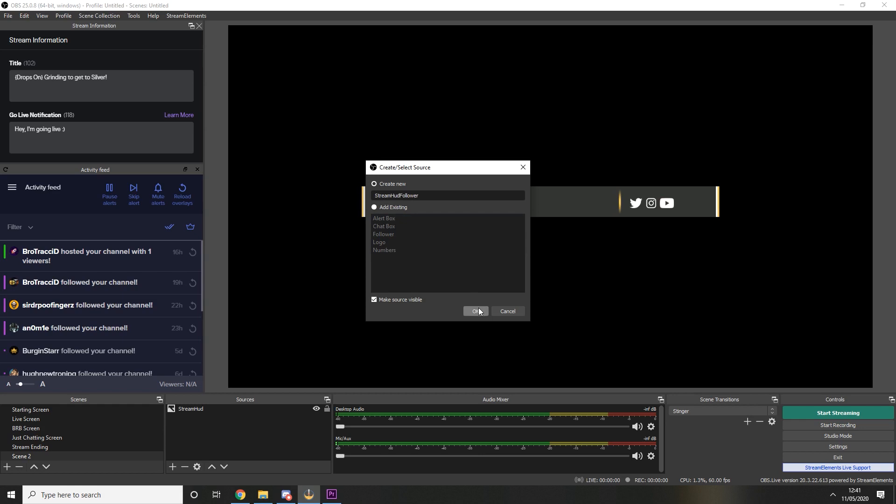
{"action": "left_click", "coordinate": [475, 311]}
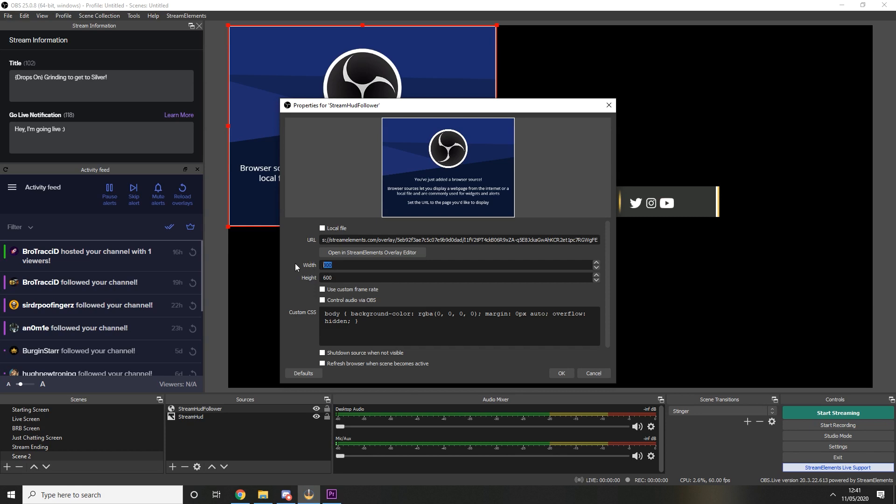
{"action": "type", "text": "1200"}
{"action": "left_click", "coordinate": [456, 277]}
{"action": "type", "text": "100"}
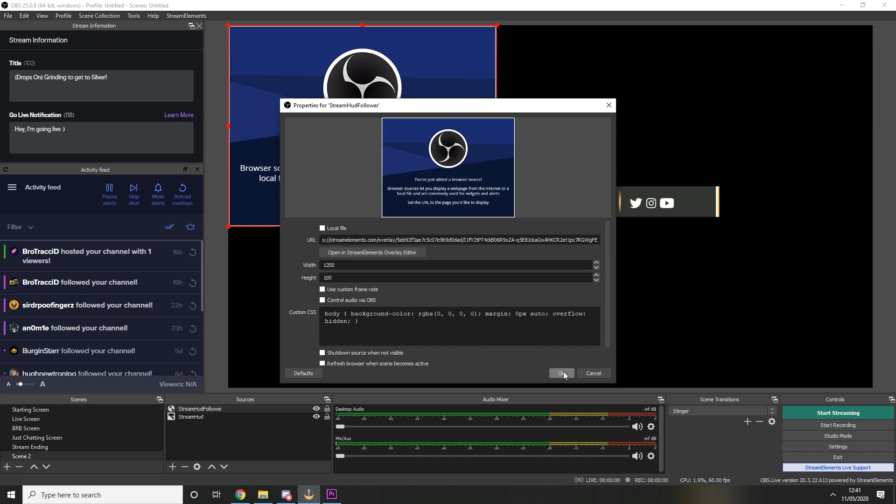
{"action": "left_click", "coordinate": [559, 373]}
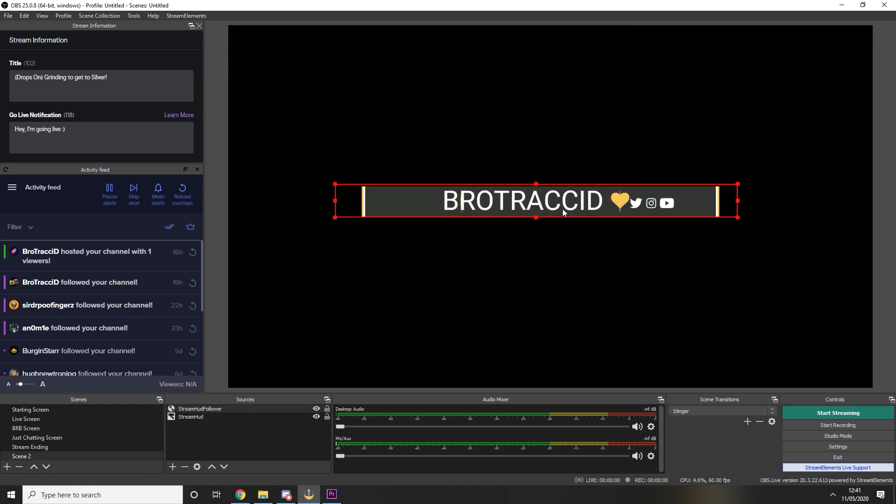
{"action": "mouse_move", "coordinate": [335, 186]}
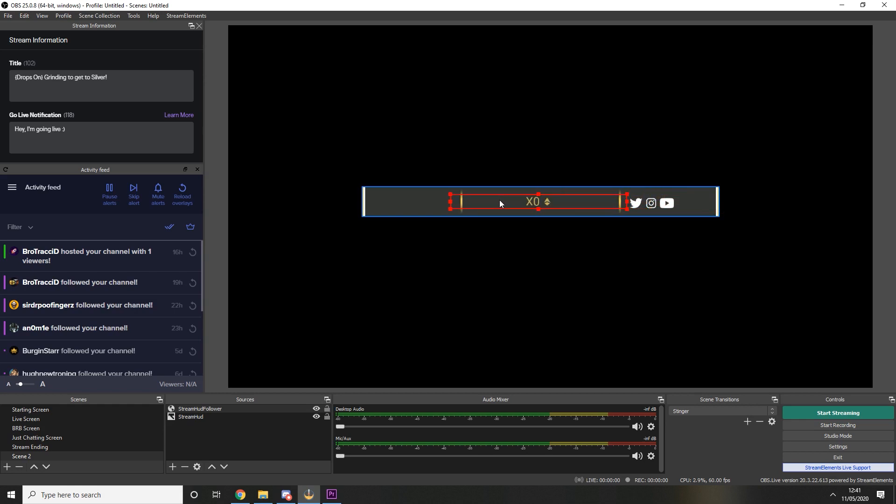
{"action": "mouse_move", "coordinate": [450, 197]}
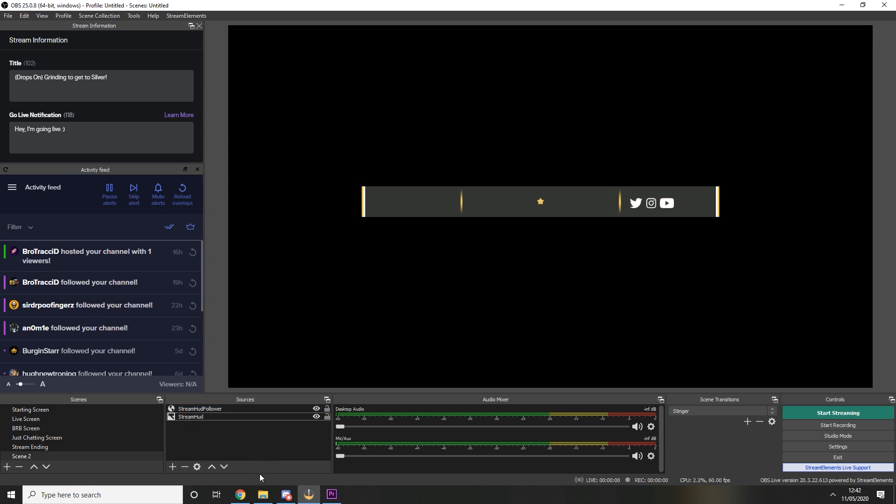
{"action": "mouse_move", "coordinate": [240, 494]}
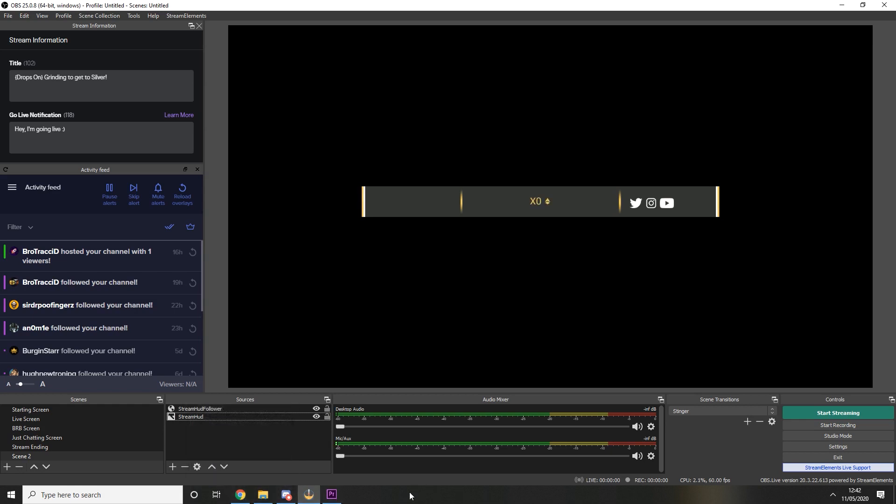
{"action": "mouse_move", "coordinate": [240, 494]}
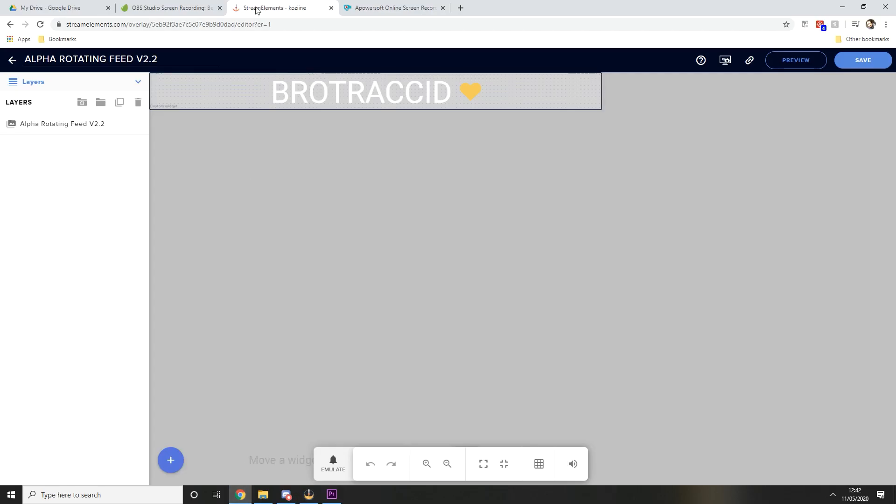
Return to My overlays and open the second Alpha Rotating Feed V2.2 layer's settings
{"action": "left_click", "coordinate": [11, 59]}
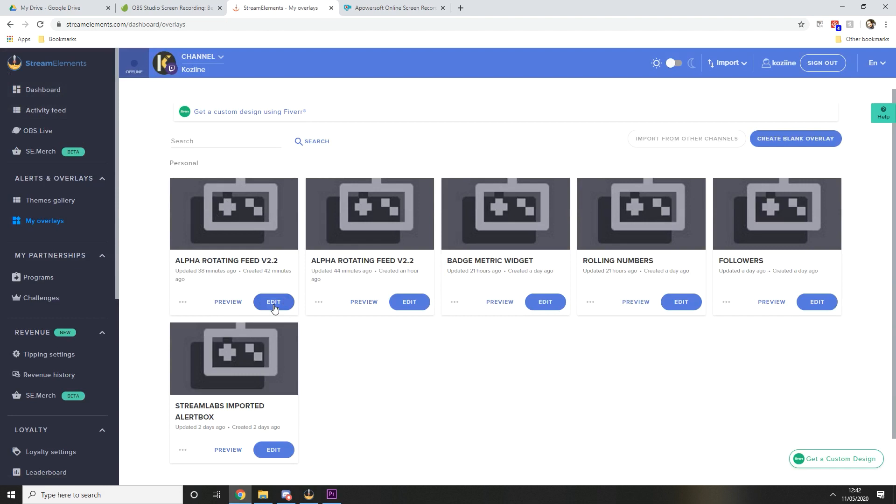
{"action": "left_click", "coordinate": [273, 302]}
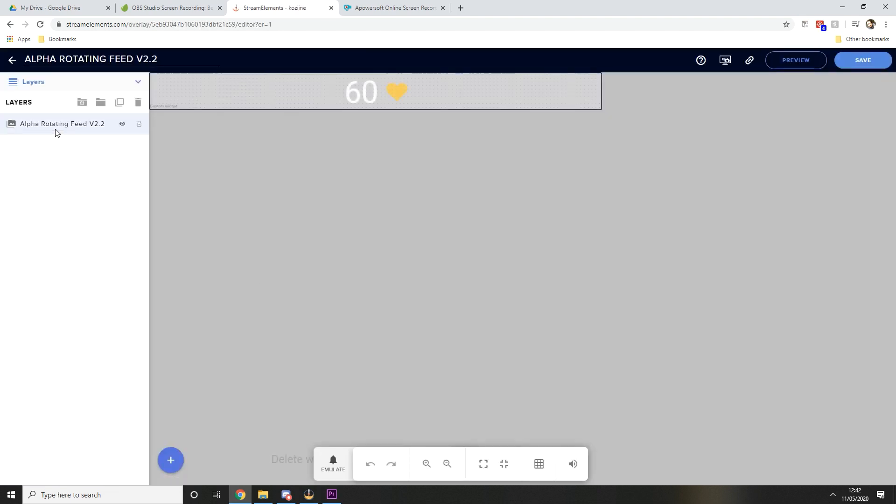
{"action": "left_click", "coordinate": [61, 124]}
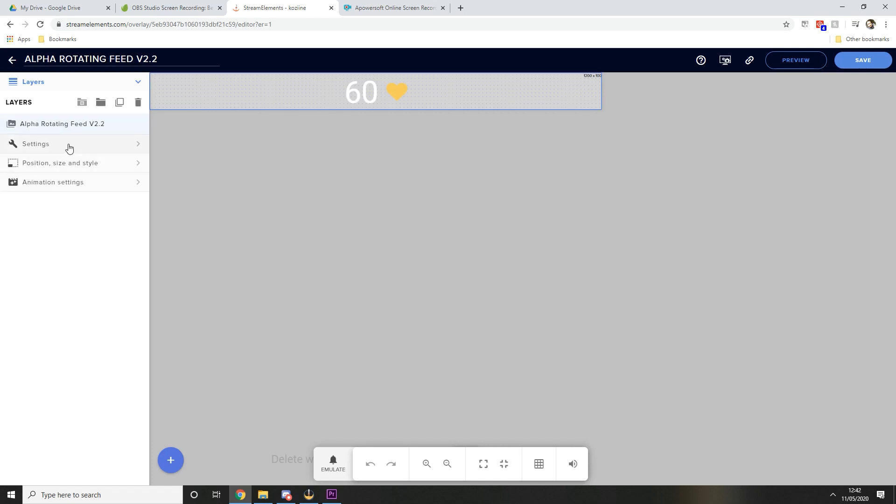
{"action": "left_click", "coordinate": [36, 144]}
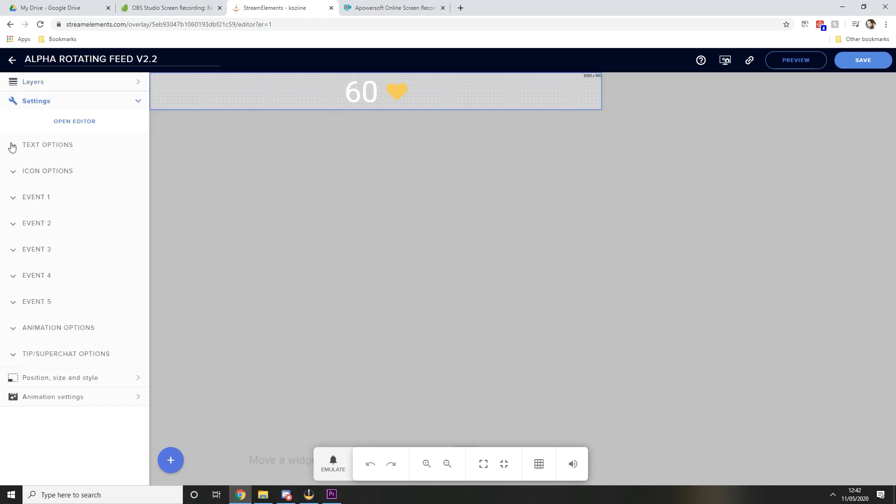
{"action": "left_click", "coordinate": [47, 145]}
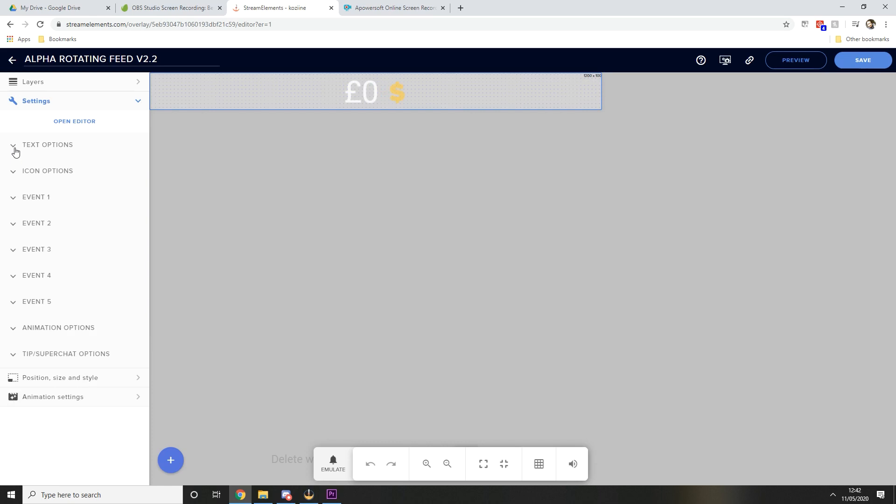
Review Events 1–3 (total followers, subscribers, tip amount) and the GBP tip options
{"action": "left_click", "coordinate": [36, 197]}
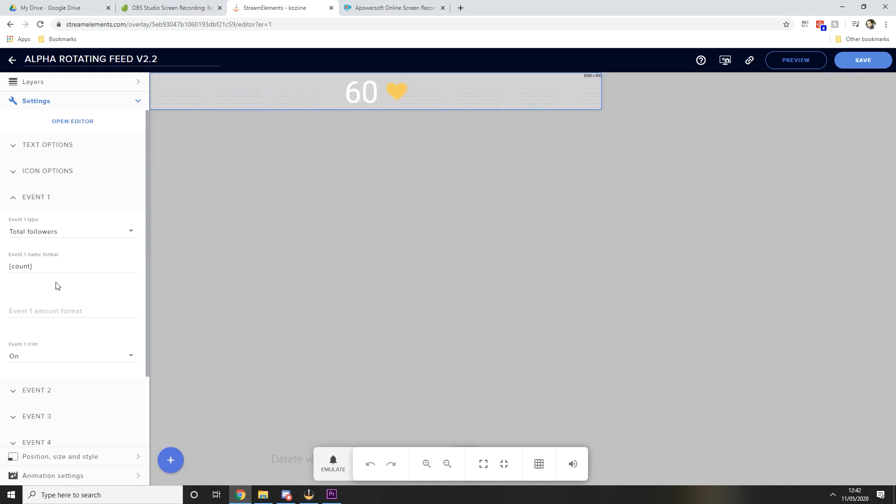
{"action": "mouse_move", "coordinate": [102, 304]}
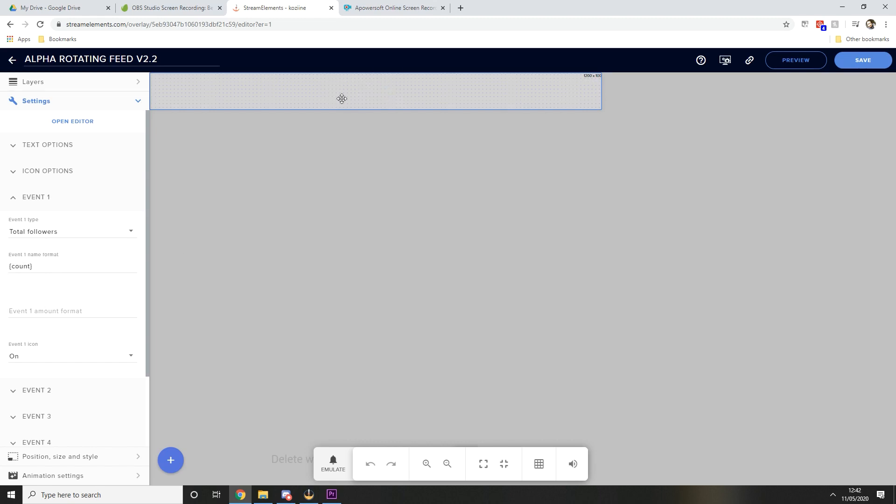
{"action": "left_click", "coordinate": [72, 231]}
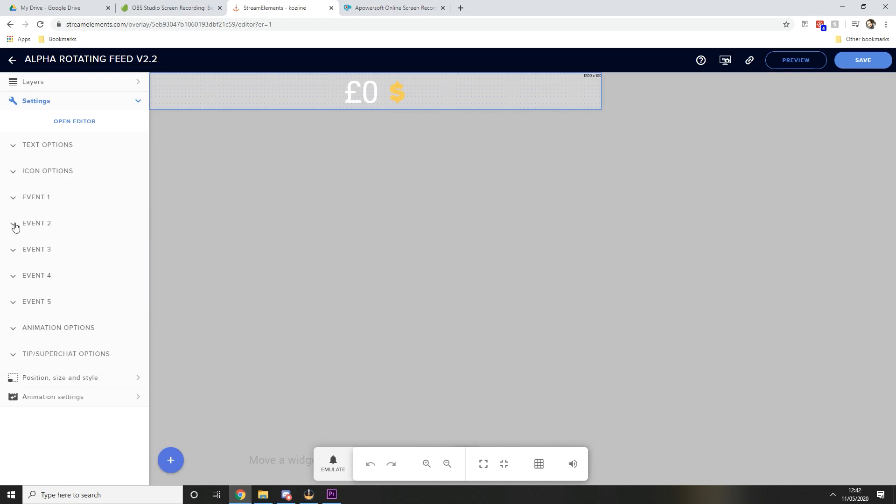
{"action": "left_click", "coordinate": [37, 223]}
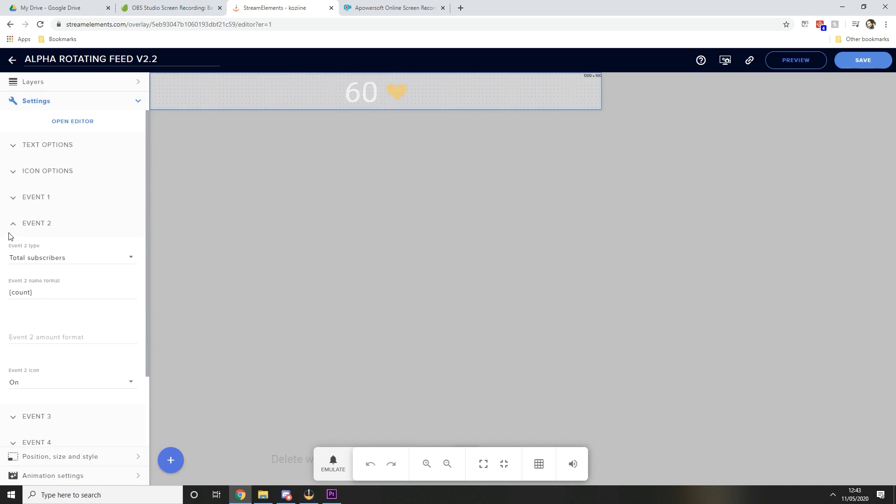
{"action": "left_click", "coordinate": [36, 223]}
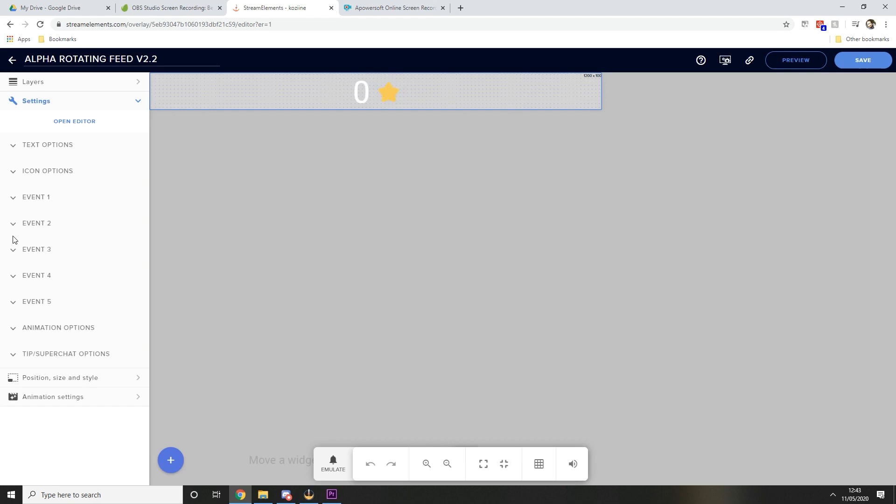
{"action": "left_click", "coordinate": [37, 248]}
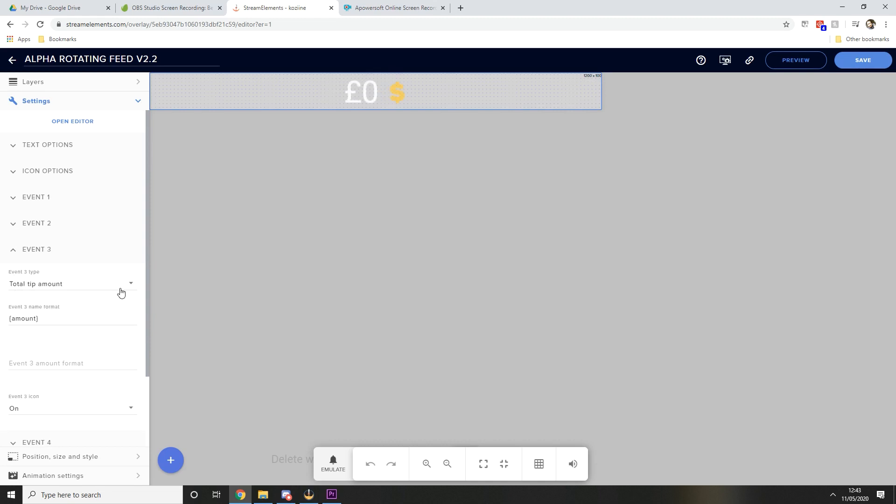
{"action": "mouse_move", "coordinate": [105, 293]}
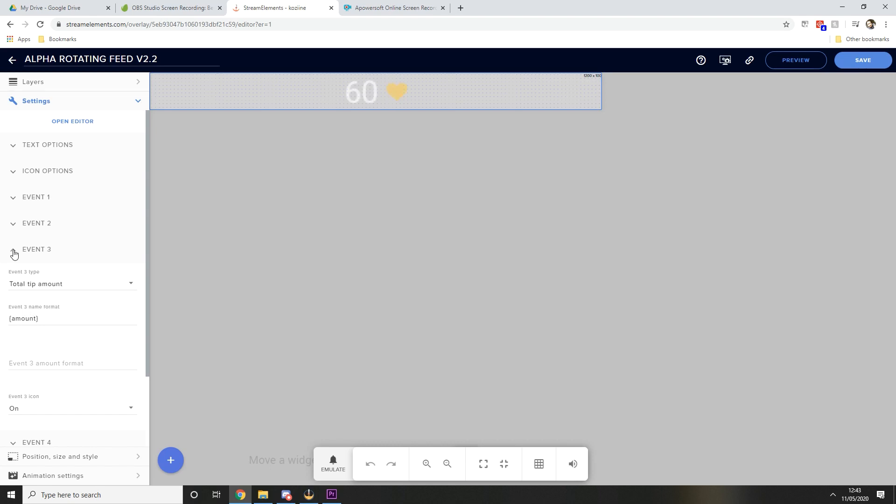
{"action": "left_click", "coordinate": [12, 250]}
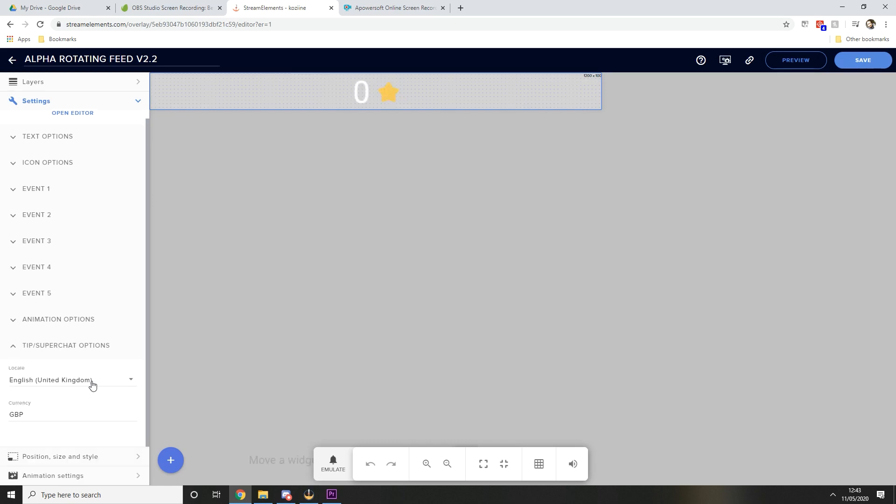
{"action": "mouse_move", "coordinate": [54, 376]}
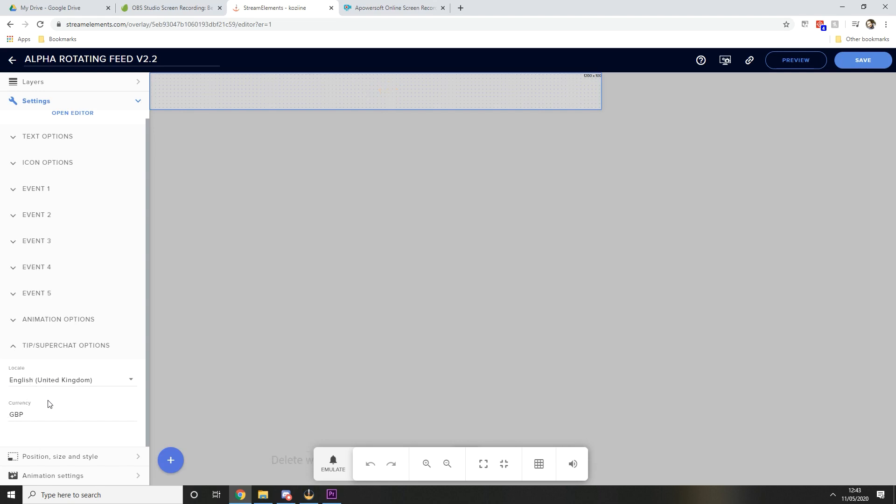
{"action": "left_click", "coordinate": [332, 464]}
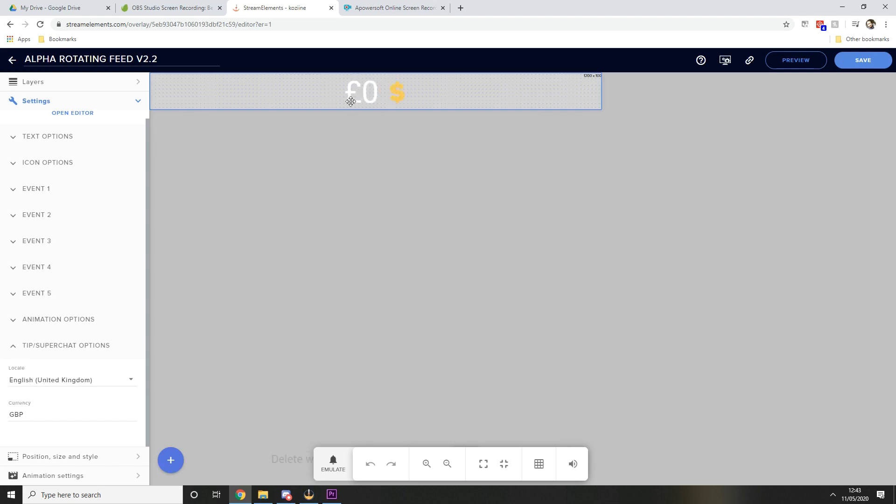
{"action": "mouse_move", "coordinate": [297, 152]}
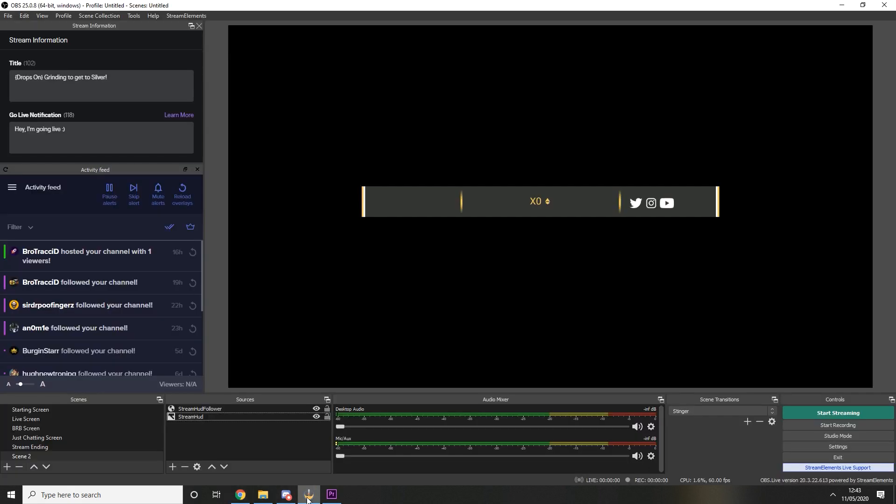
Create a browser source named StreamHudTotals in Scene 2
{"action": "left_click", "coordinate": [173, 466]}
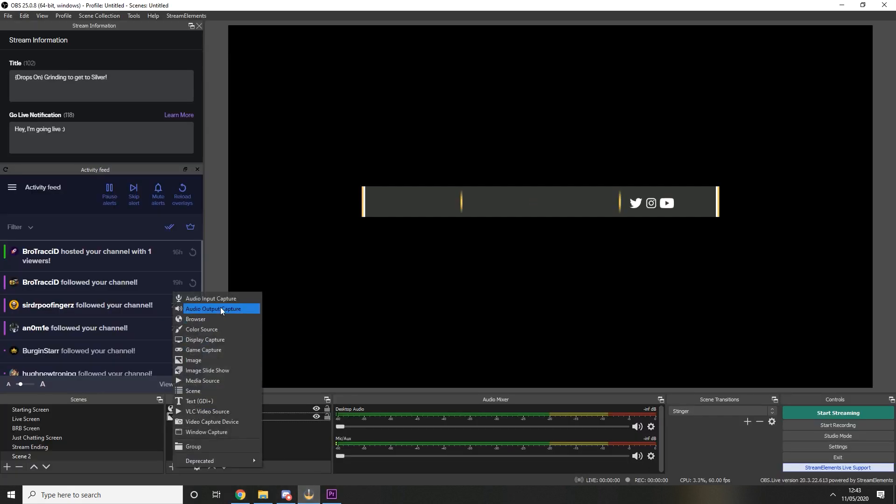
{"action": "left_click", "coordinate": [195, 318]}
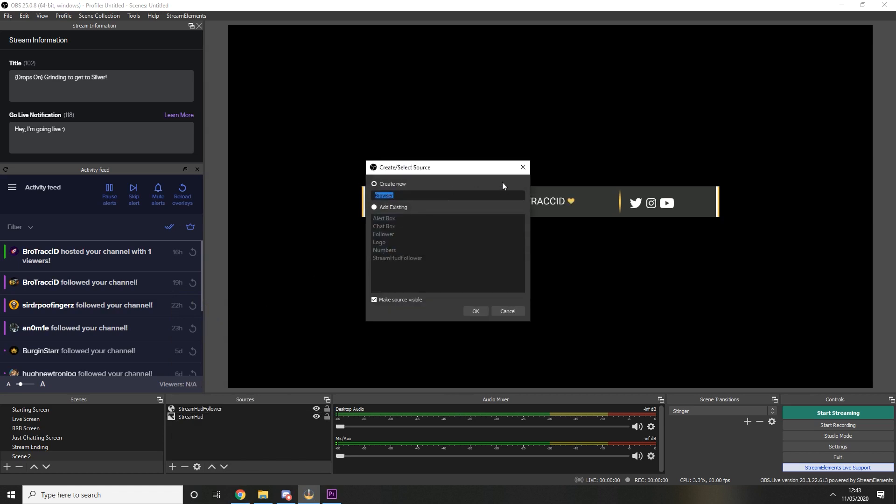
{"action": "type", "text": "StreamHudTotals"}
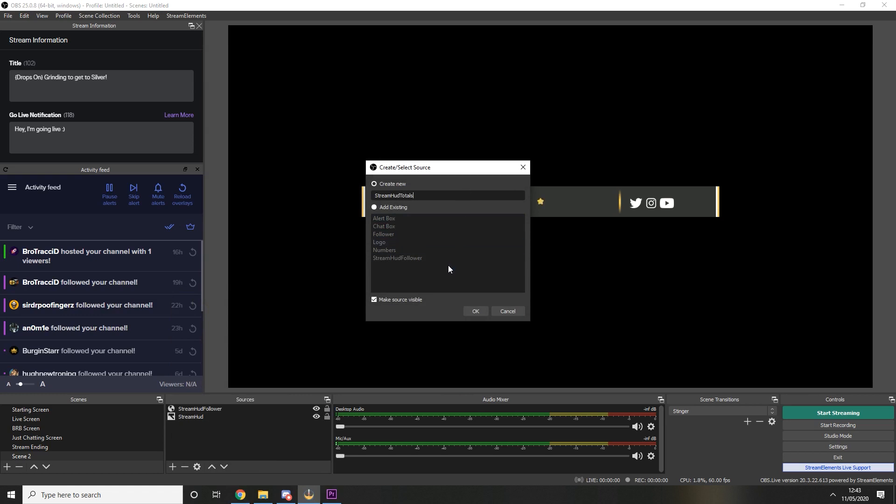
{"action": "left_click", "coordinate": [475, 310]}
{"action": "type", "text": "100"}
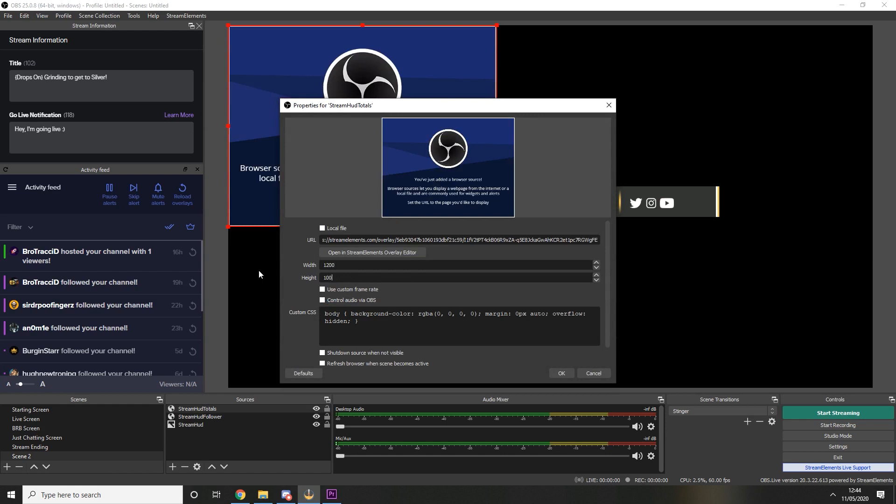
{"action": "left_click", "coordinate": [560, 374]}
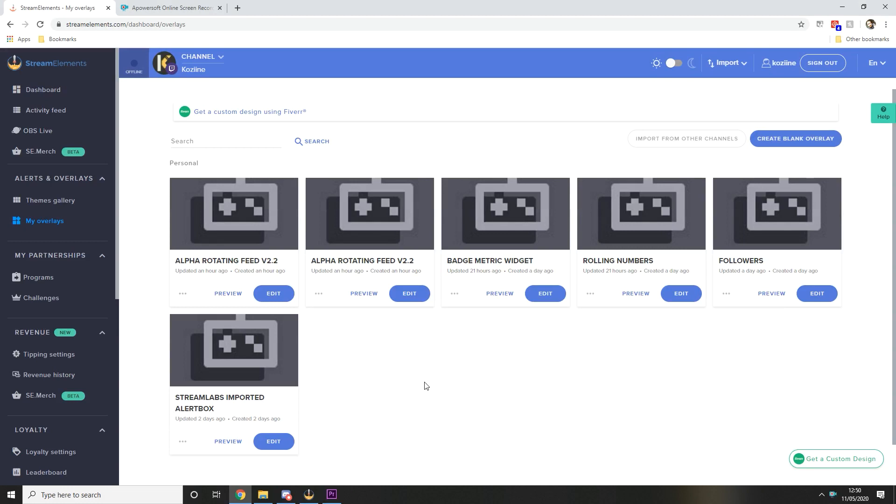
{"action": "mouse_move", "coordinate": [297, 475]}
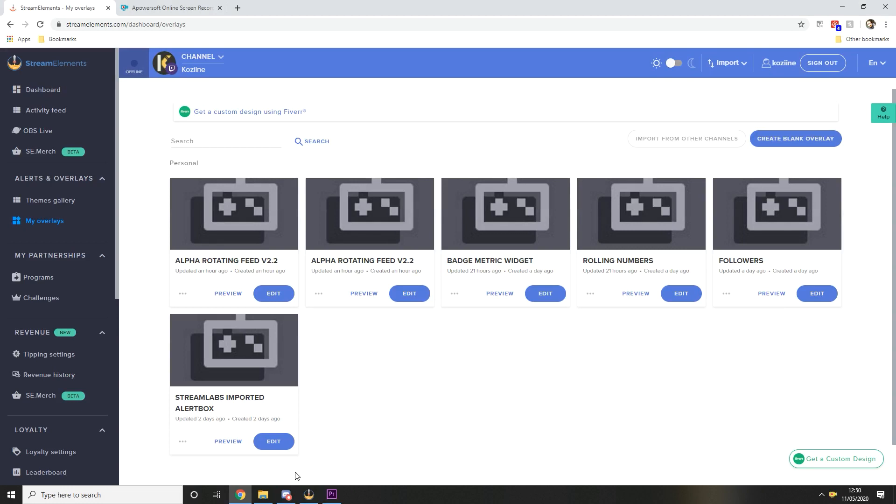
View twitch-logo.png full size from the Logo folder and return to the folder window
{"action": "left_click", "coordinate": [262, 495]}
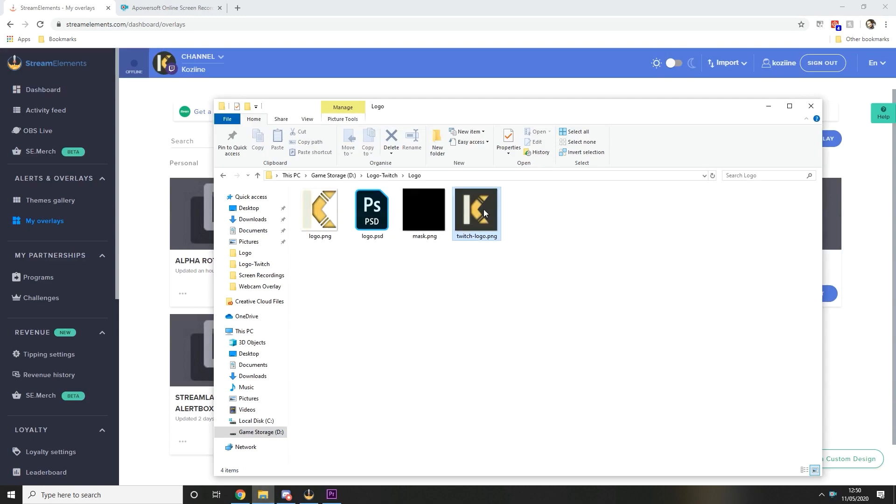
{"action": "double_click", "coordinate": [476, 208]}
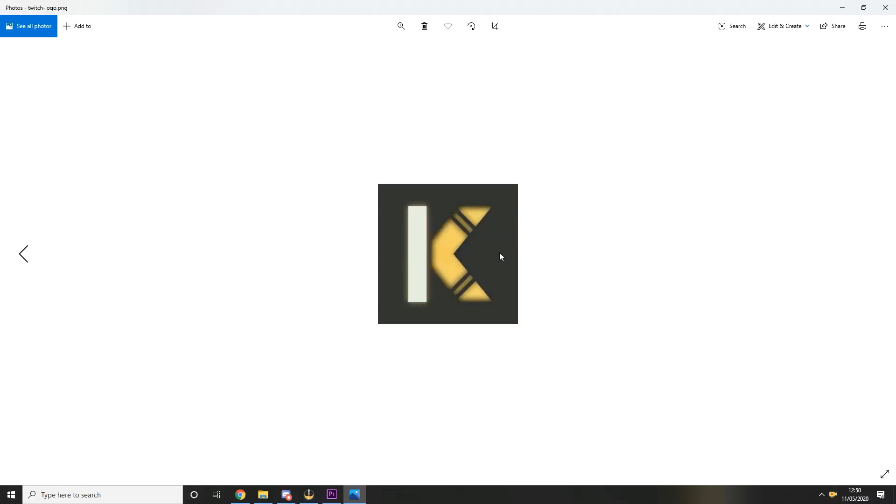
{"action": "mouse_move", "coordinate": [446, 195]}
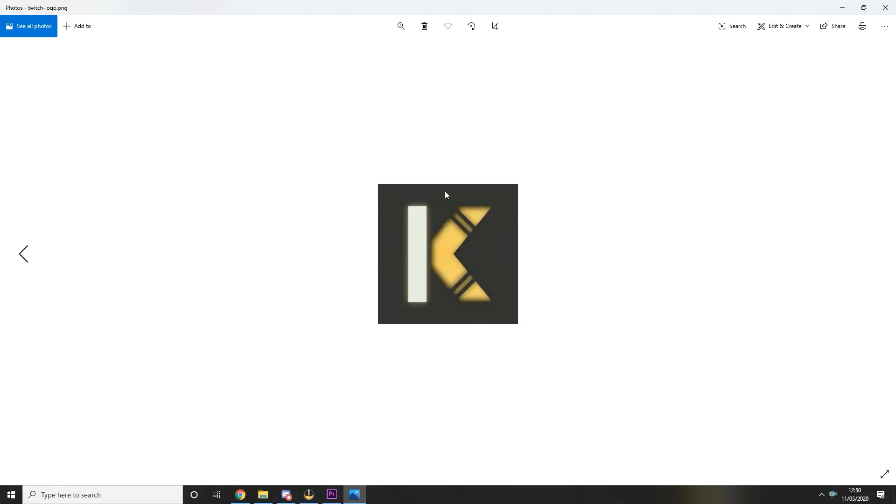
{"action": "mouse_move", "coordinate": [406, 241]}
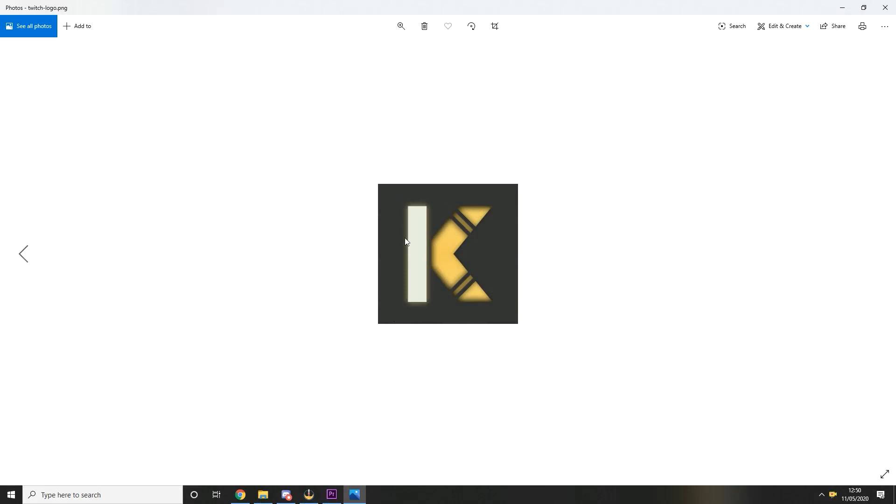
{"action": "mouse_move", "coordinate": [442, 326]}
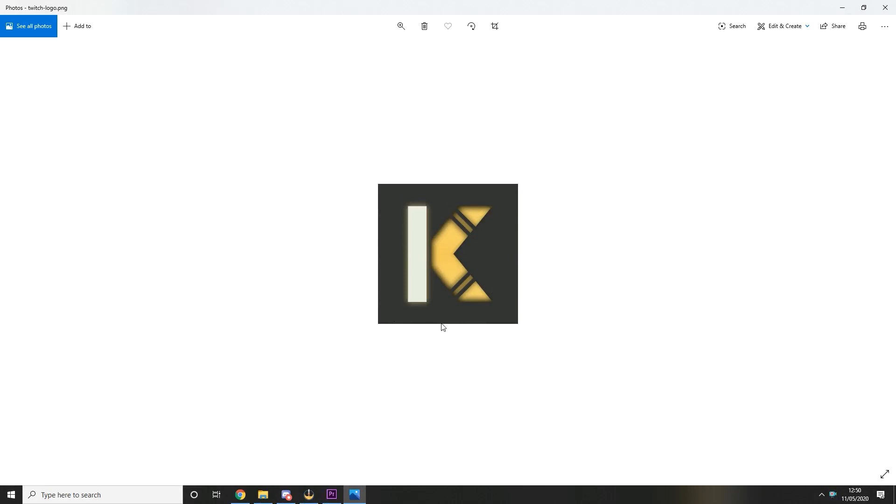
{"action": "mouse_move", "coordinate": [370, 174]}
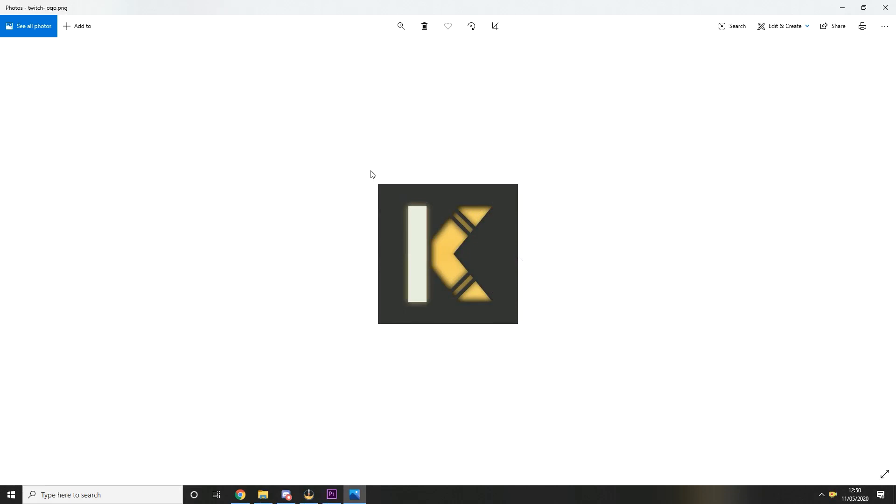
{"action": "mouse_move", "coordinate": [384, 210]}
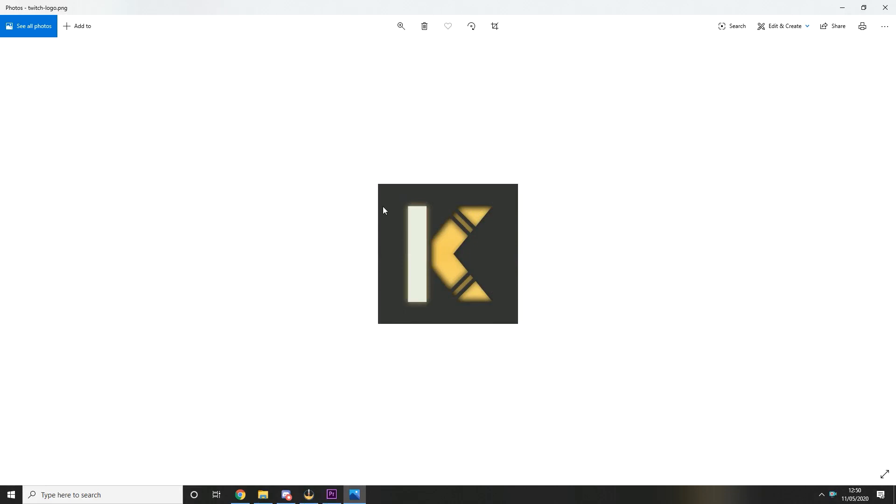
{"action": "mouse_move", "coordinate": [513, 182]}
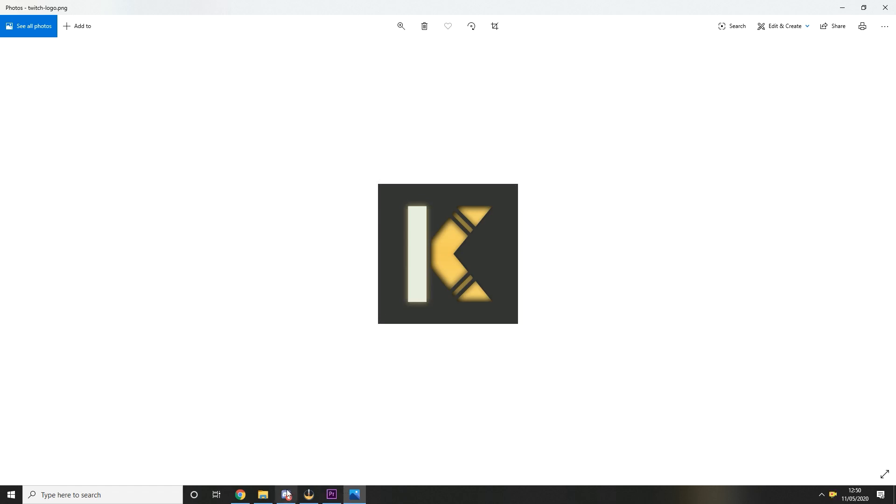
{"action": "left_click", "coordinate": [262, 495]}
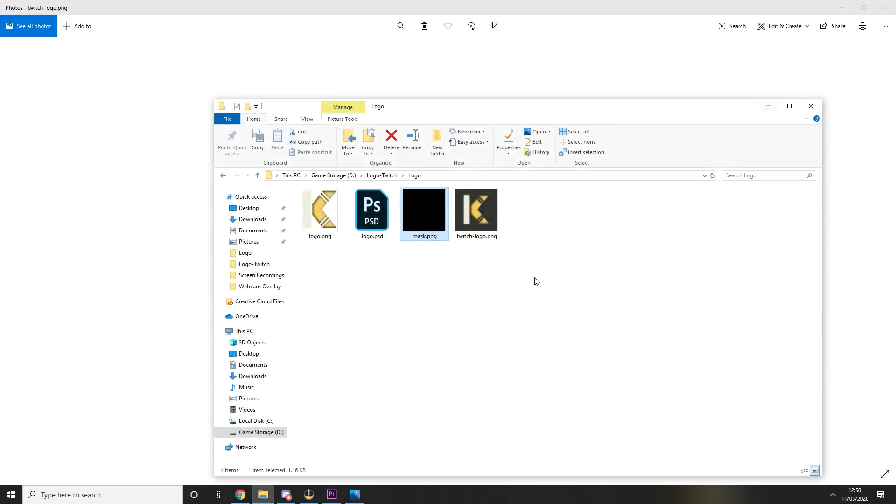
Close the Logo folder window and bring up the Discord community chat
{"action": "left_click", "coordinate": [431, 277]}
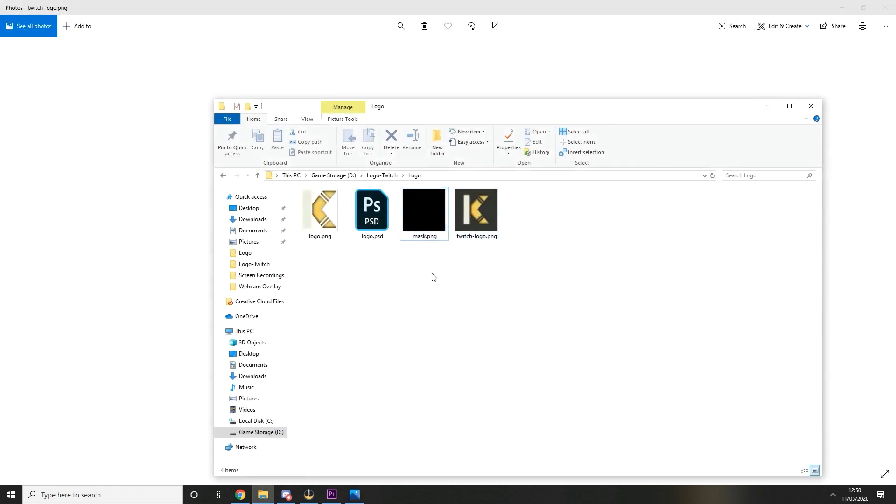
{"action": "mouse_move", "coordinate": [810, 107]}
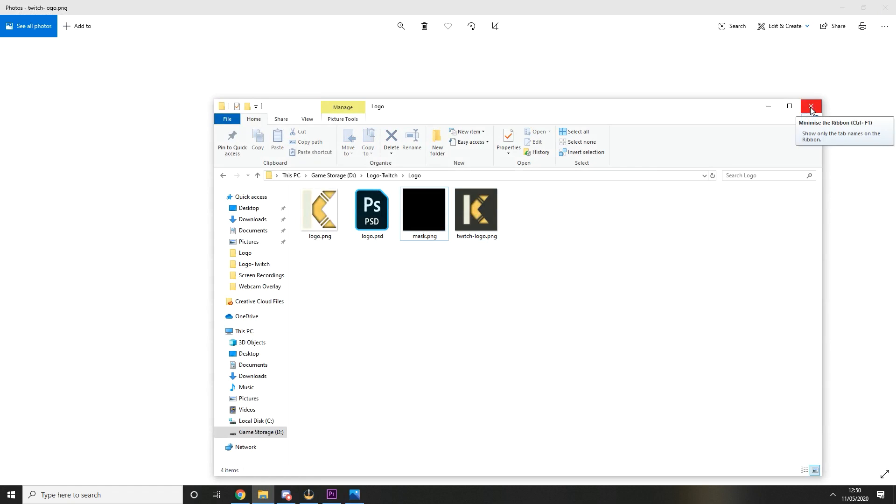
{"action": "left_click", "coordinate": [810, 106]}
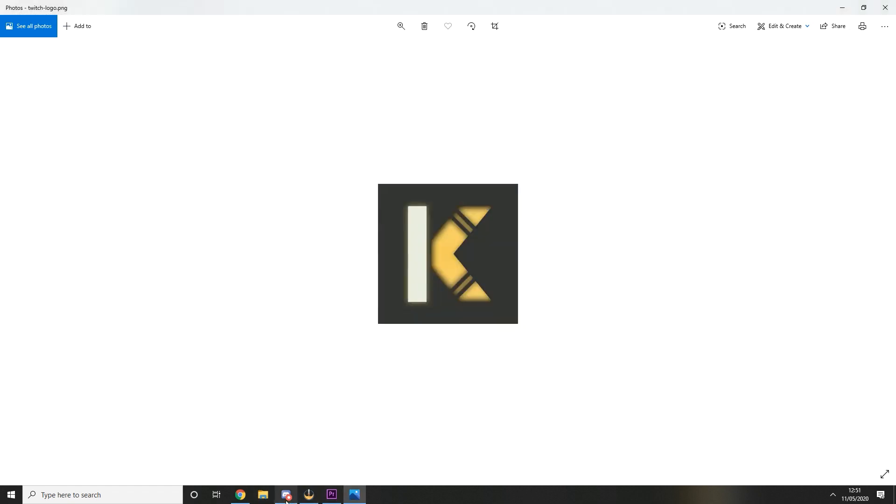
{"action": "left_click", "coordinate": [286, 495]}
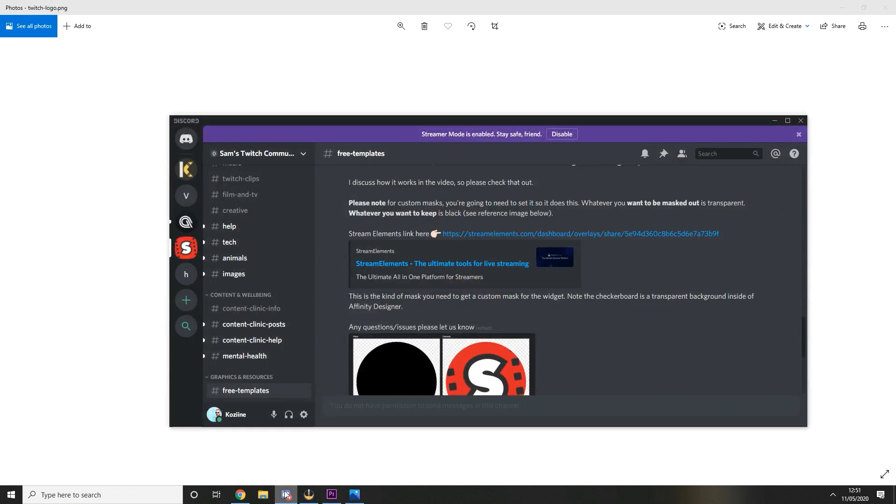
{"action": "mouse_move", "coordinate": [186, 247]}
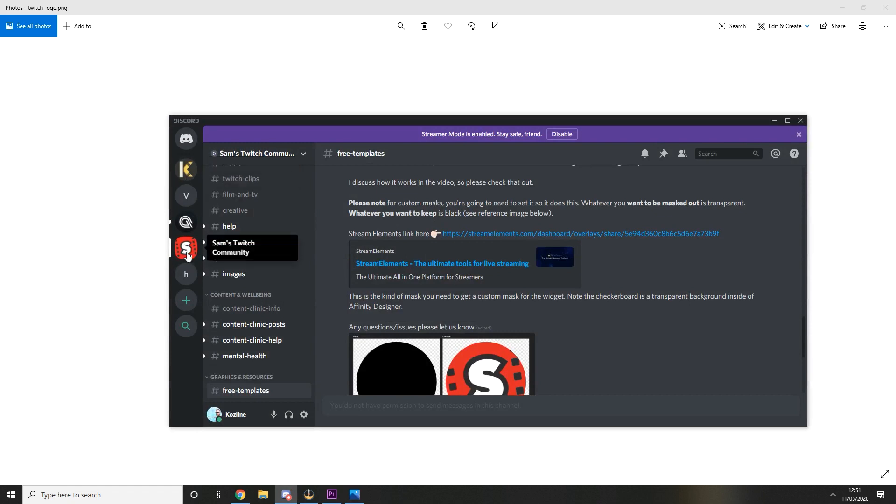
{"action": "mouse_move", "coordinate": [192, 256]}
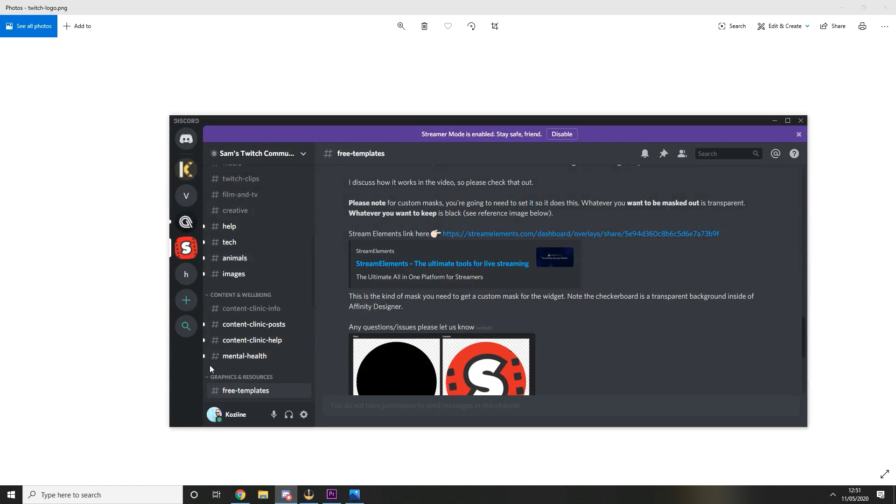
{"action": "mouse_move", "coordinate": [464, 319]}
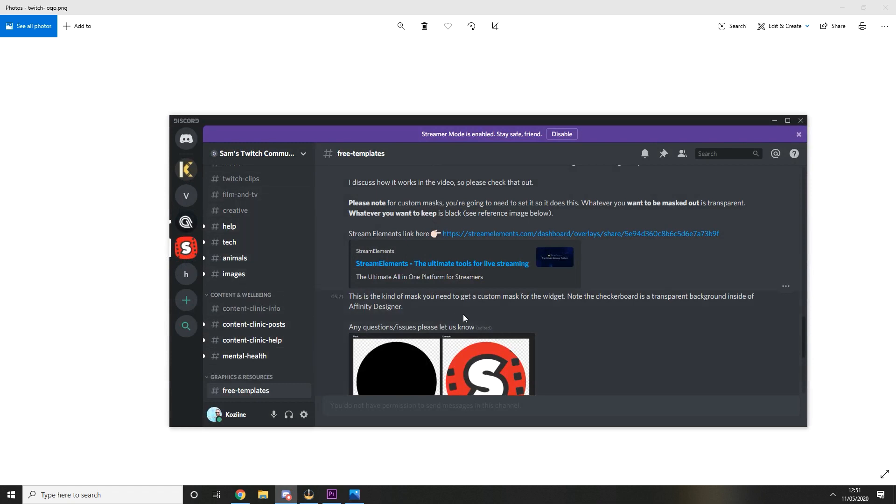
Read Sam's Badge Metric Widget post in free-templates, then return to the StreamElements overlay list
{"action": "scroll", "scroll_direction": "up", "scroll_amount": 3}
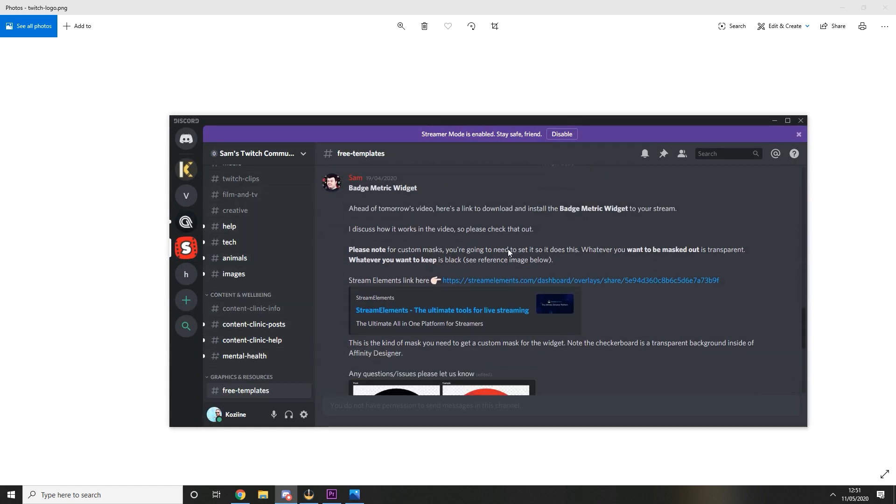
{"action": "mouse_move", "coordinate": [521, 283]}
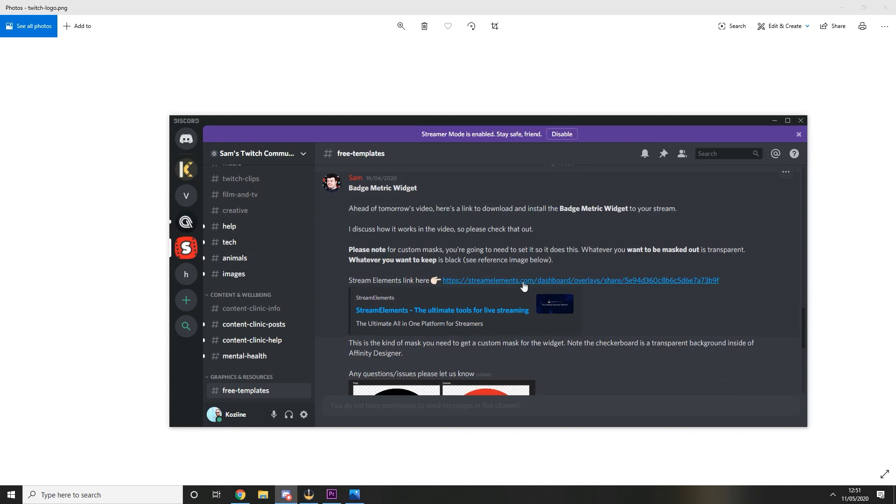
{"action": "mouse_move", "coordinate": [274, 414]}
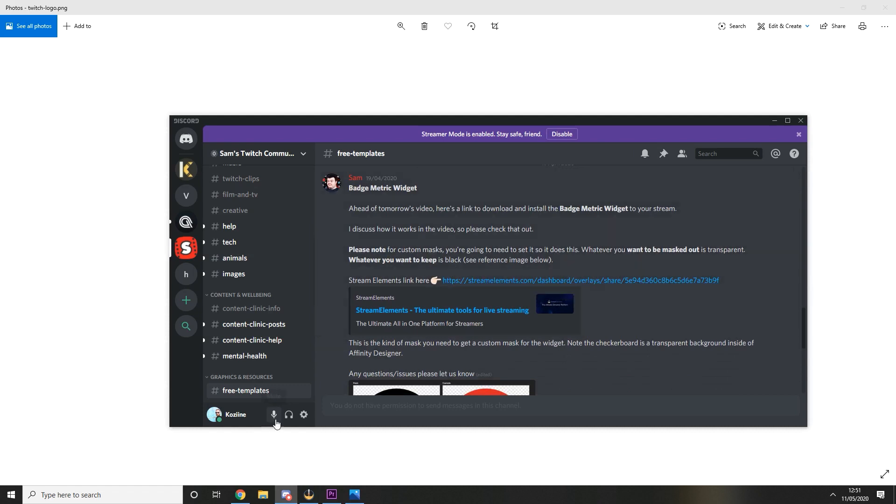
{"action": "left_click", "coordinate": [240, 494]}
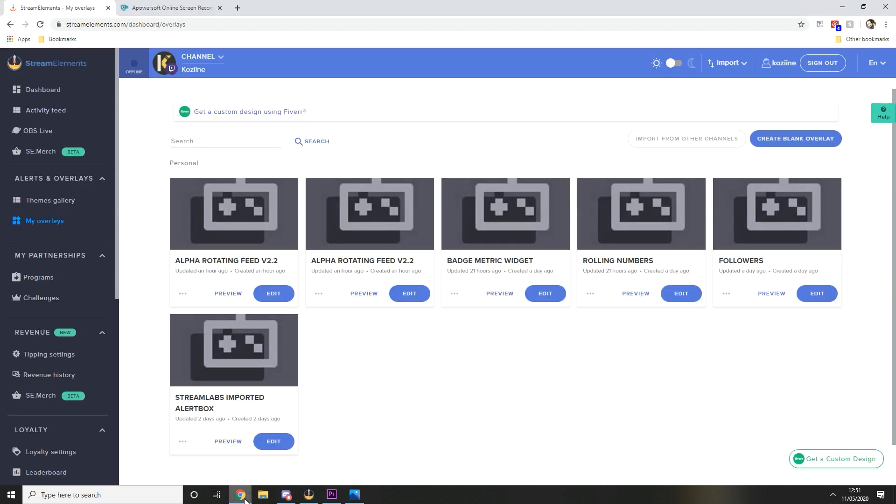
{"action": "mouse_move", "coordinate": [457, 312]}
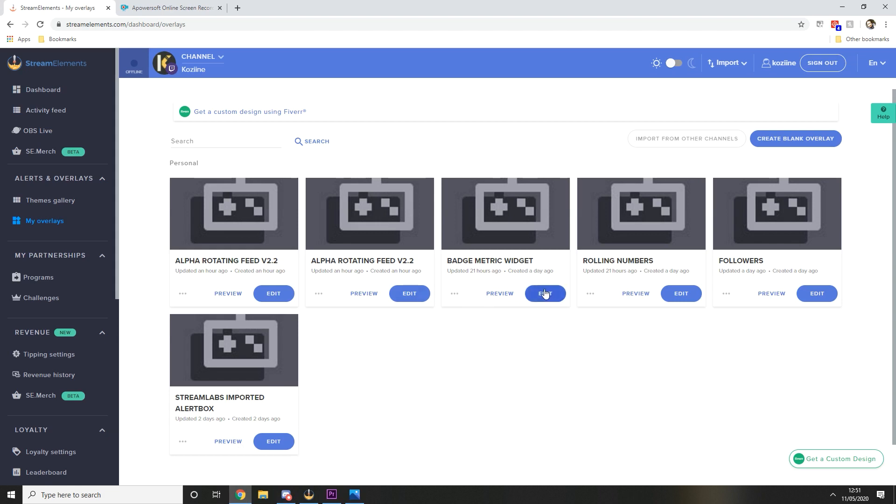
{"action": "mouse_move", "coordinate": [546, 306]}
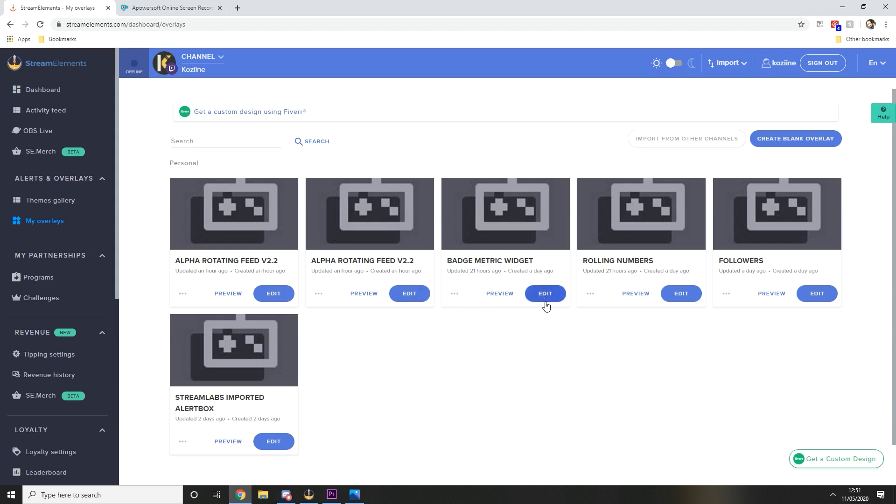
Edit the Badge Metric Widget overlay and select its widget layer to list its setting groups
{"action": "left_click", "coordinate": [544, 293]}
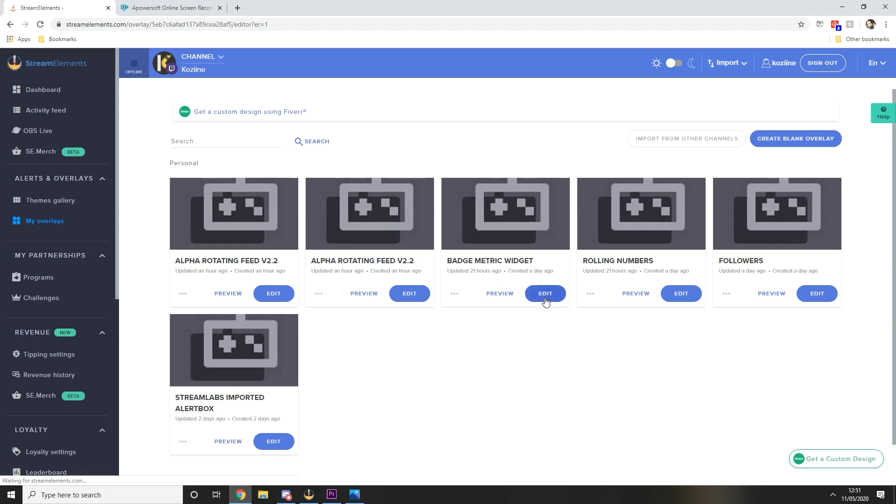
{"action": "left_click", "coordinate": [544, 293]}
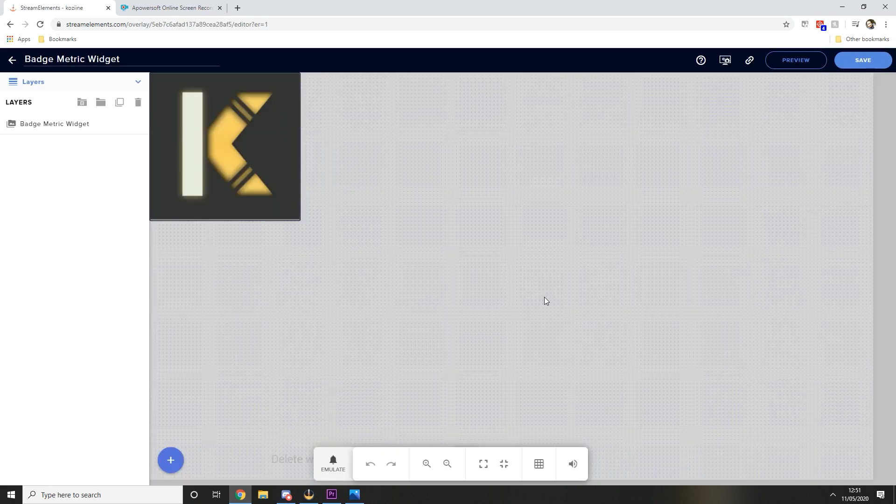
{"action": "mouse_move", "coordinate": [105, 220]}
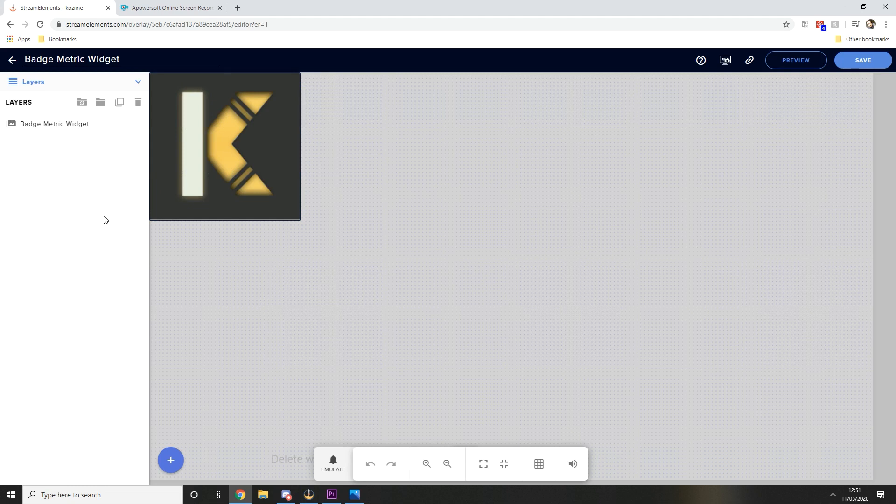
{"action": "left_click", "coordinate": [54, 124]}
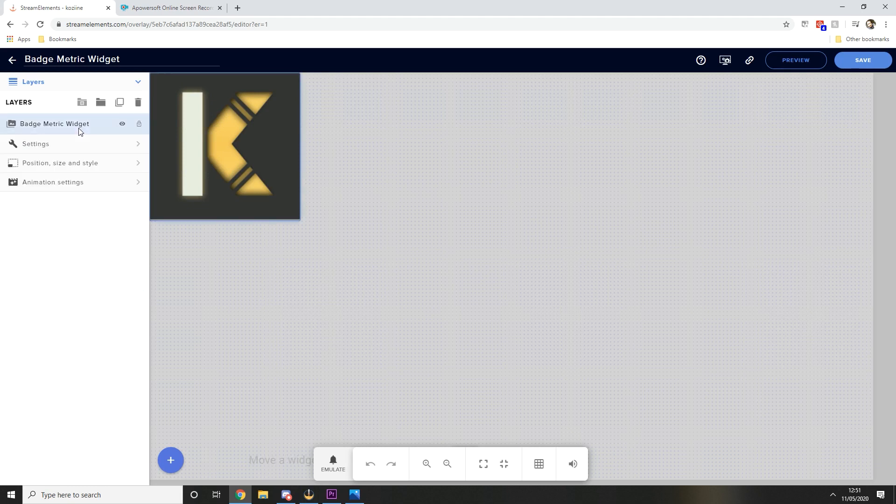
{"action": "mouse_move", "coordinate": [138, 152]}
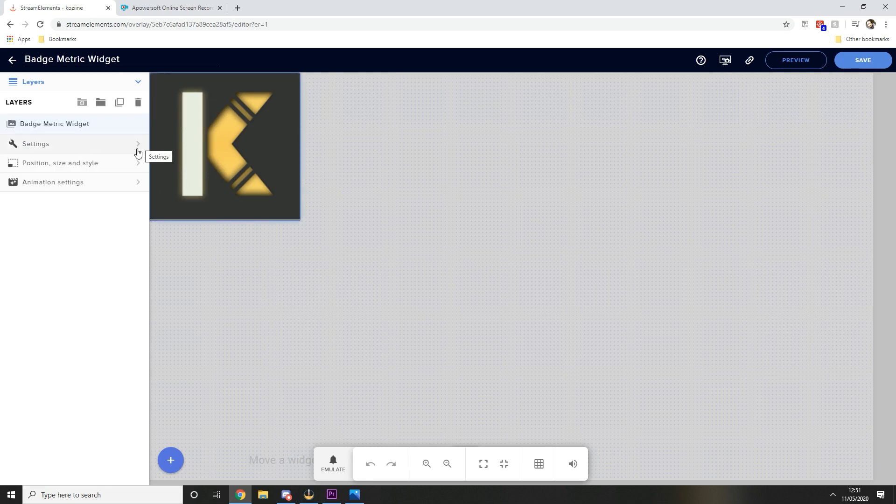
Review the widget's OPTIONS (60 s interval, Followers session) and TEXT (Roboto 40 bold white) settings
{"action": "left_click", "coordinate": [35, 144]}
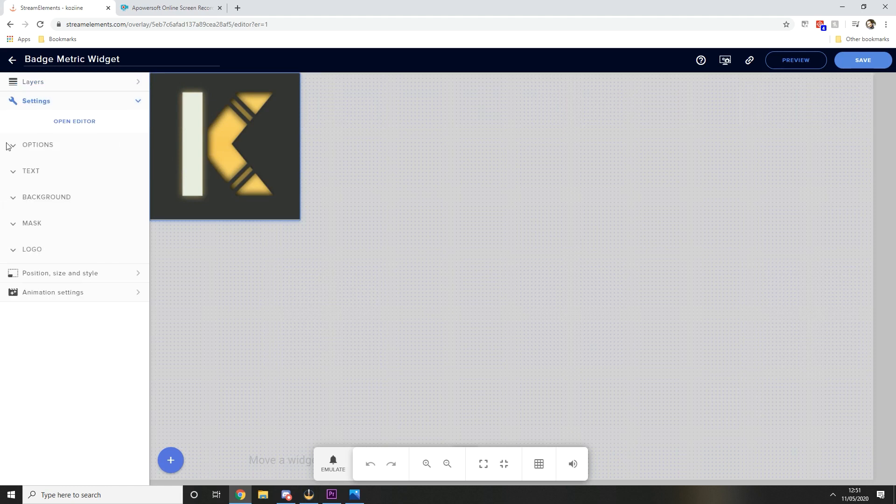
{"action": "left_click", "coordinate": [37, 145]}
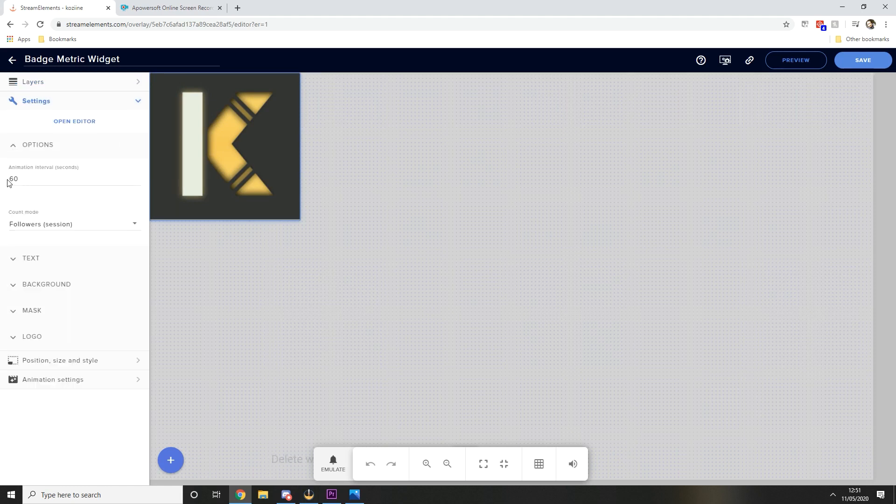
{"action": "left_click", "coordinate": [68, 179]}
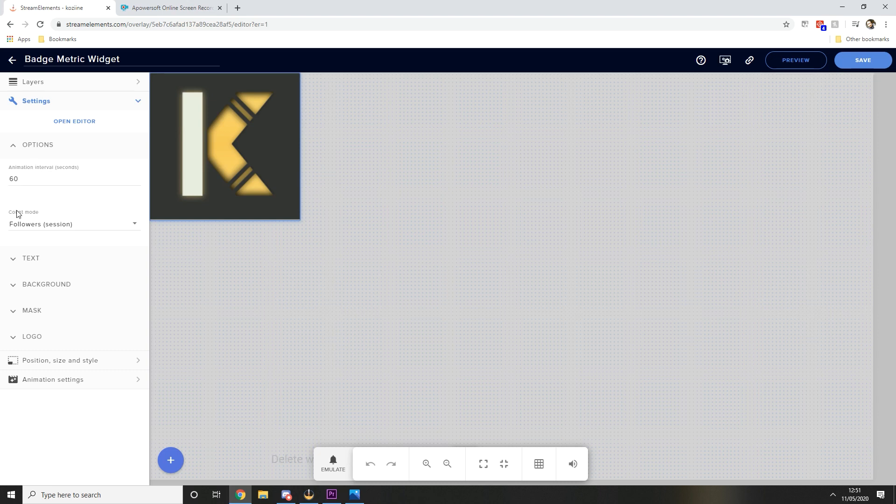
{"action": "mouse_move", "coordinate": [51, 232]}
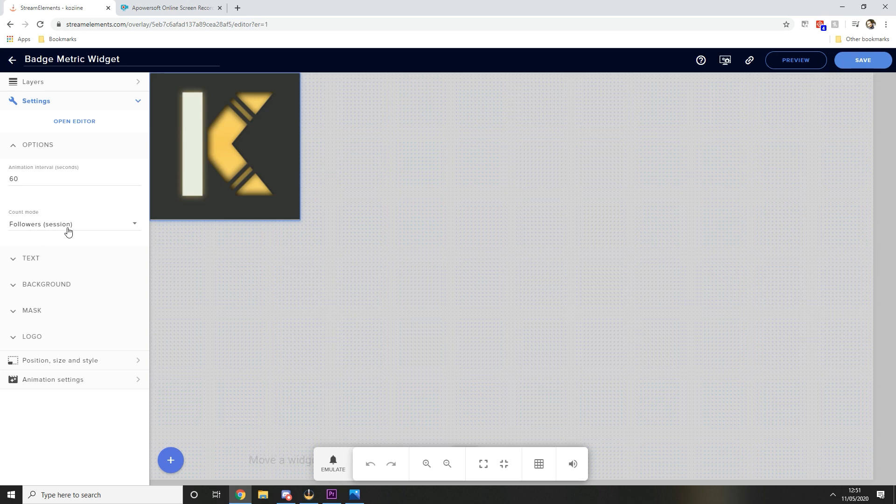
{"action": "mouse_move", "coordinate": [55, 227]}
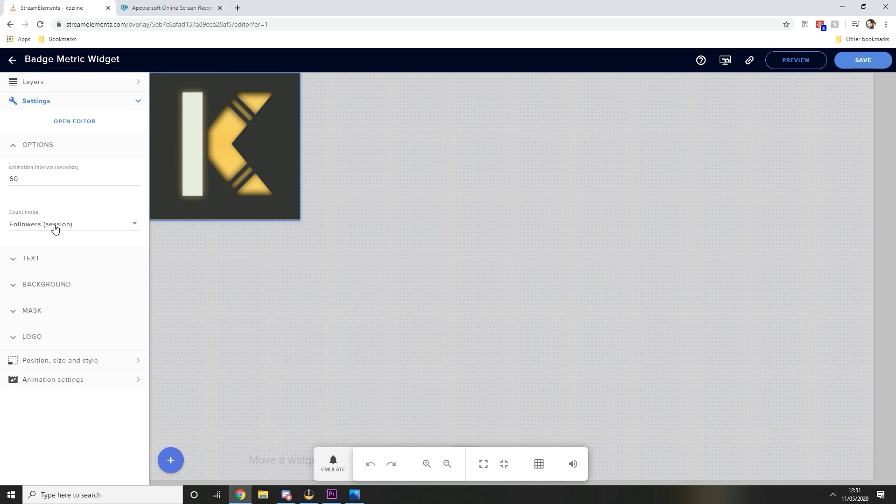
{"action": "mouse_move", "coordinate": [55, 223]}
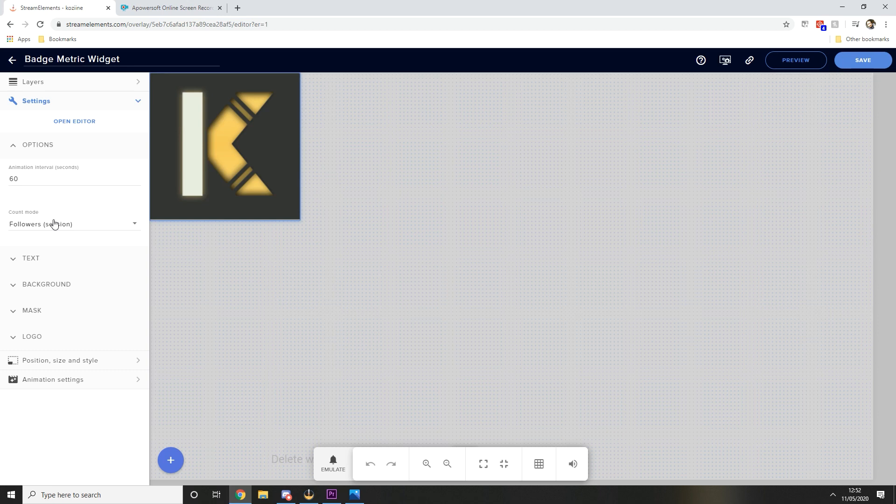
{"action": "left_click", "coordinate": [30, 258]}
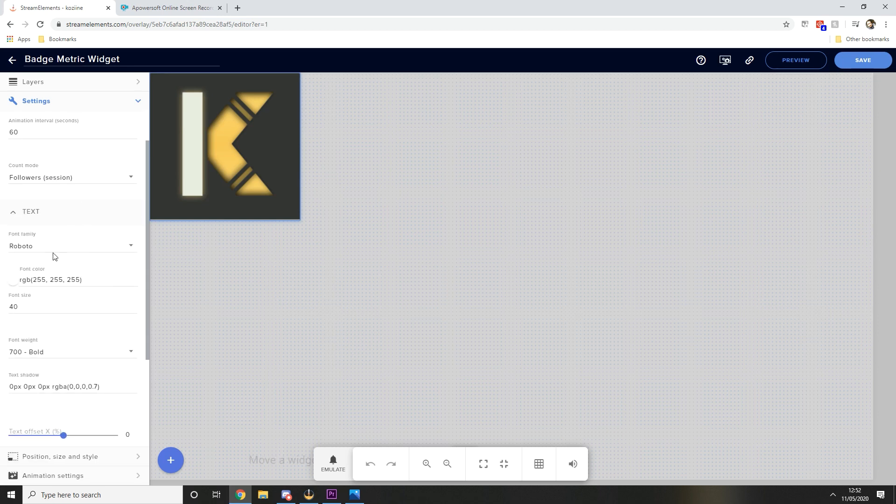
{"action": "mouse_move", "coordinate": [60, 251]}
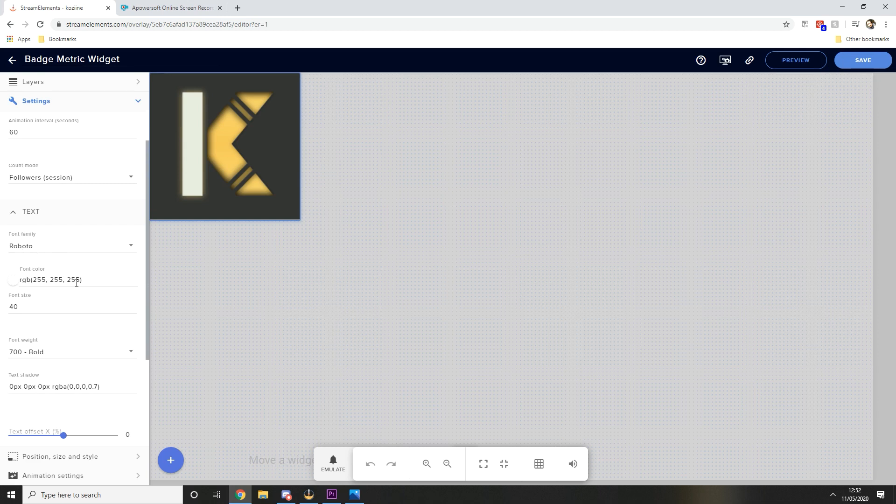
Review the BACKGROUND image and yellow K LOGO at 100% settings before copying the overlay link
{"action": "scroll", "scroll_direction": "down", "scroll_amount": 3}
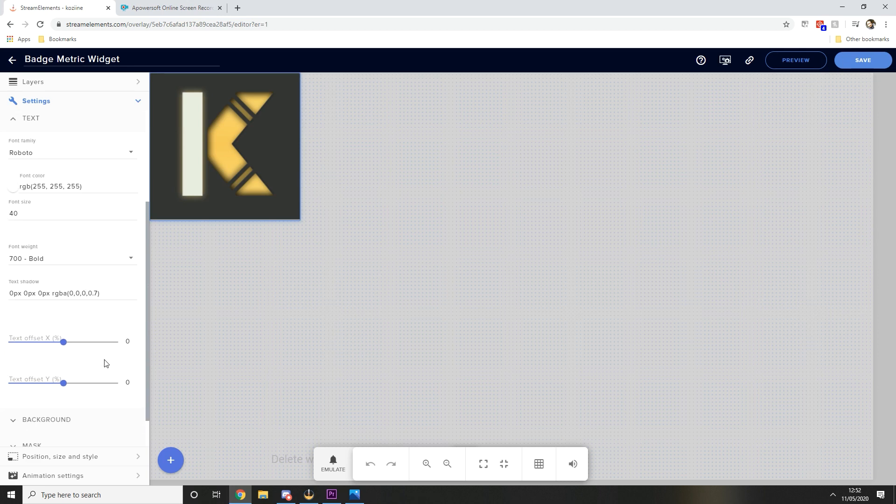
{"action": "scroll", "scroll_direction": "up", "scroll_amount": 3}
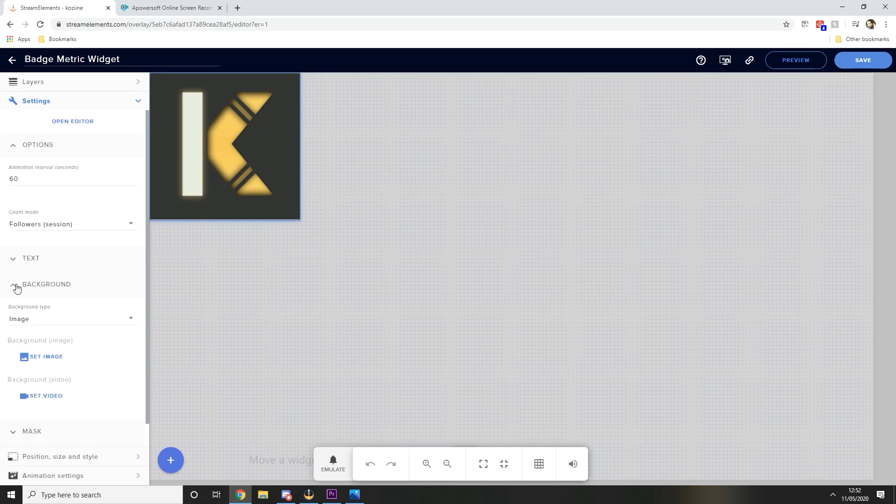
{"action": "scroll", "scroll_direction": "up", "scroll_amount": 3}
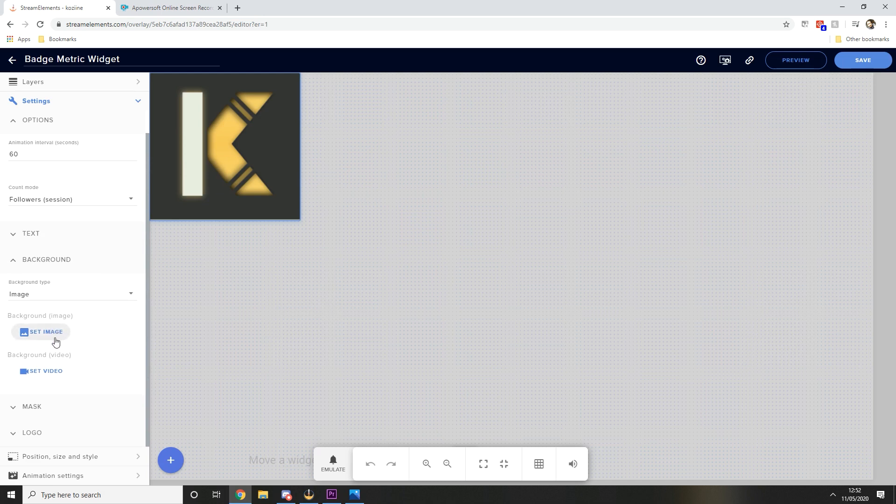
{"action": "mouse_move", "coordinate": [3, 338]}
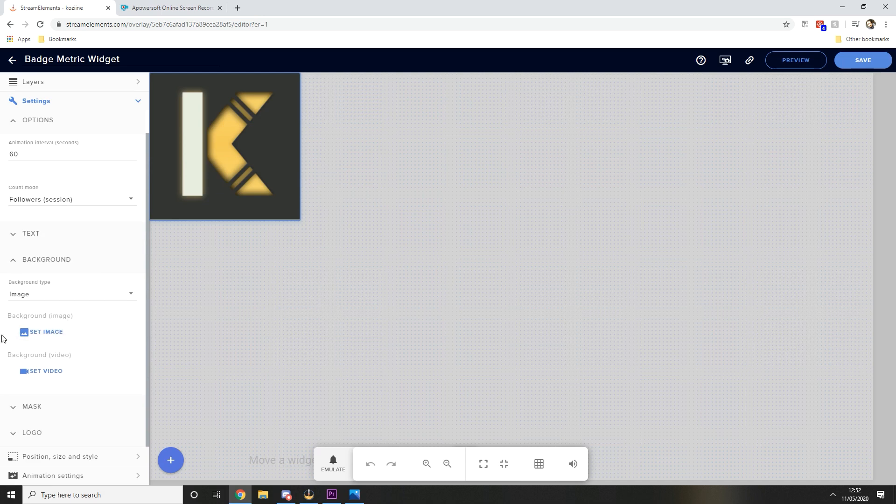
{"action": "mouse_move", "coordinate": [192, 248]}
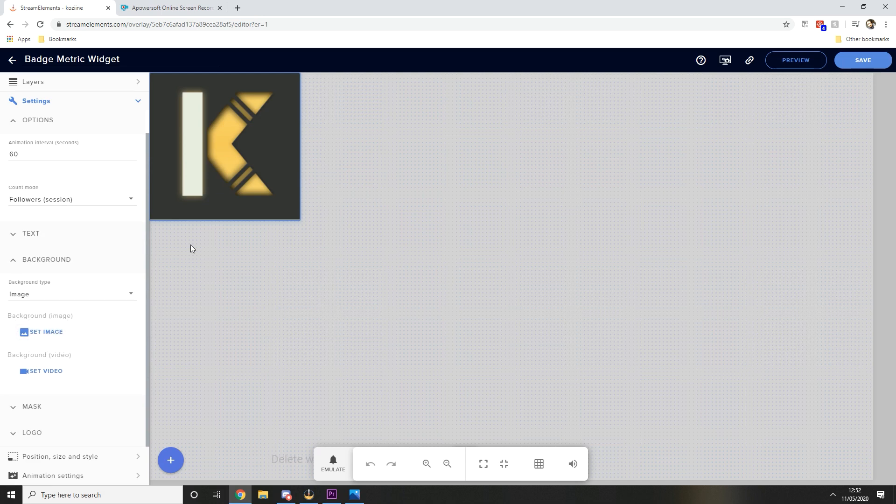
{"action": "mouse_move", "coordinate": [139, 304]}
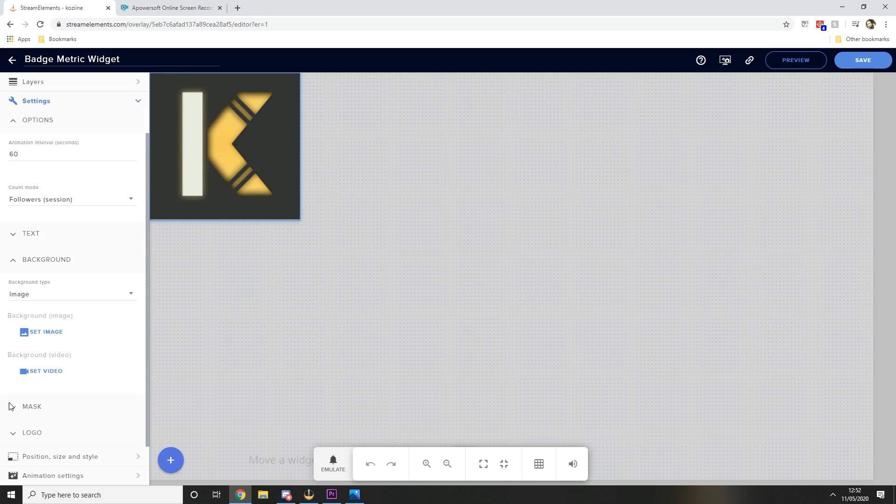
{"action": "scroll", "scroll_direction": "down", "scroll_amount": 3}
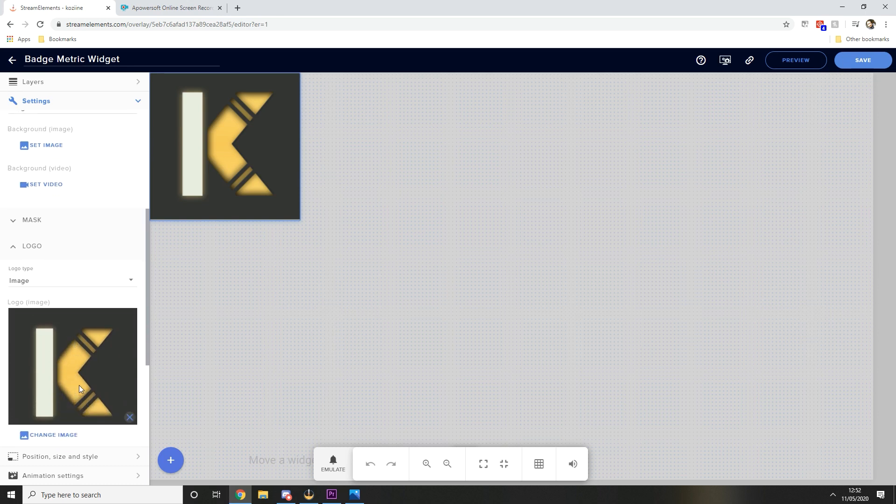
{"action": "scroll", "scroll_direction": "down", "scroll_amount": 3}
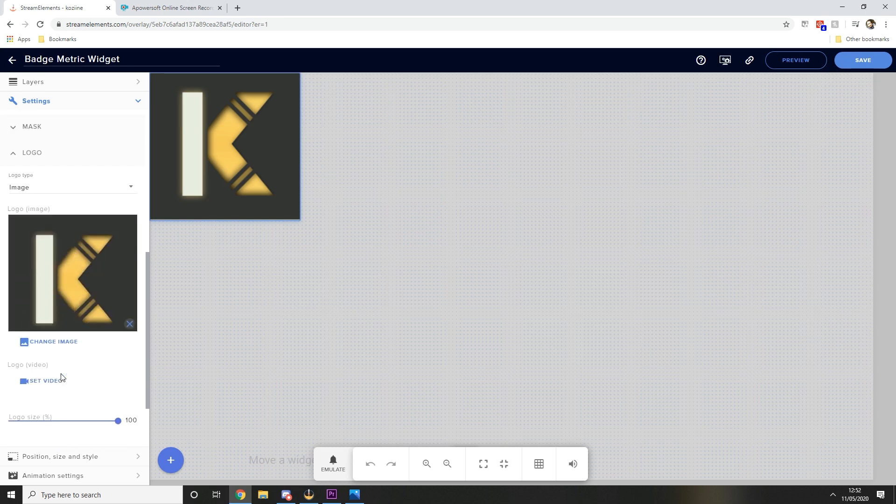
{"action": "scroll", "scroll_direction": "up", "scroll_amount": 3}
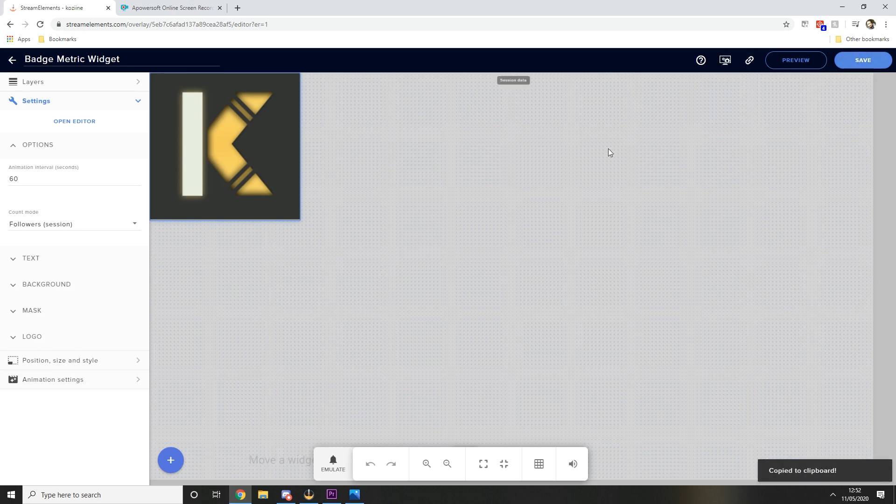
Add a new OBS browser source named StreamHudBadge
{"action": "left_click", "coordinate": [309, 494]}
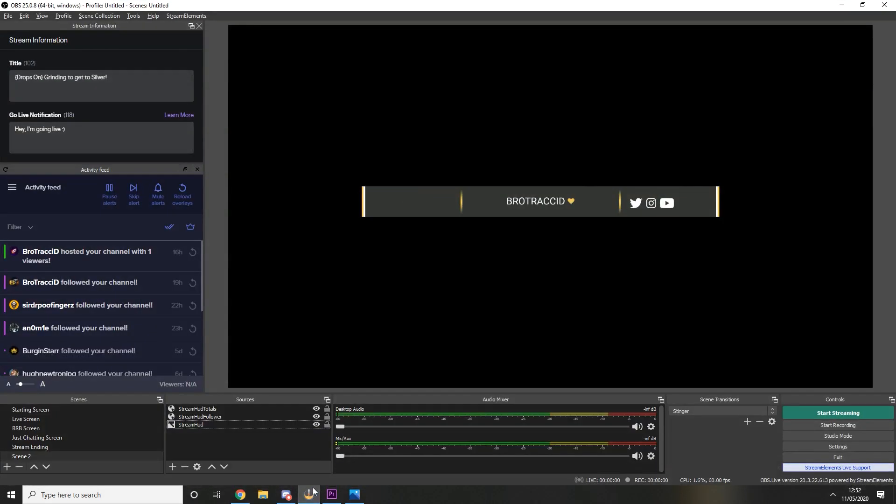
{"action": "left_click", "coordinate": [173, 467]}
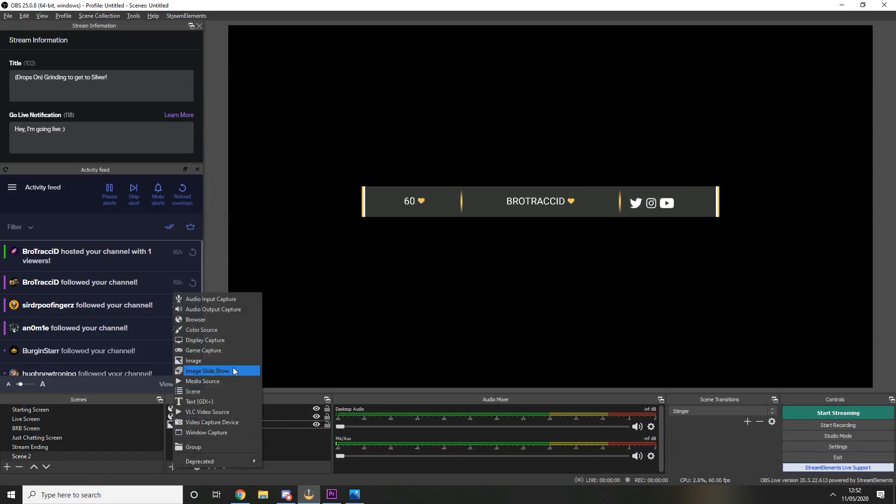
{"action": "left_click", "coordinate": [195, 319]}
{"action": "type", "text": "StreamHud"}
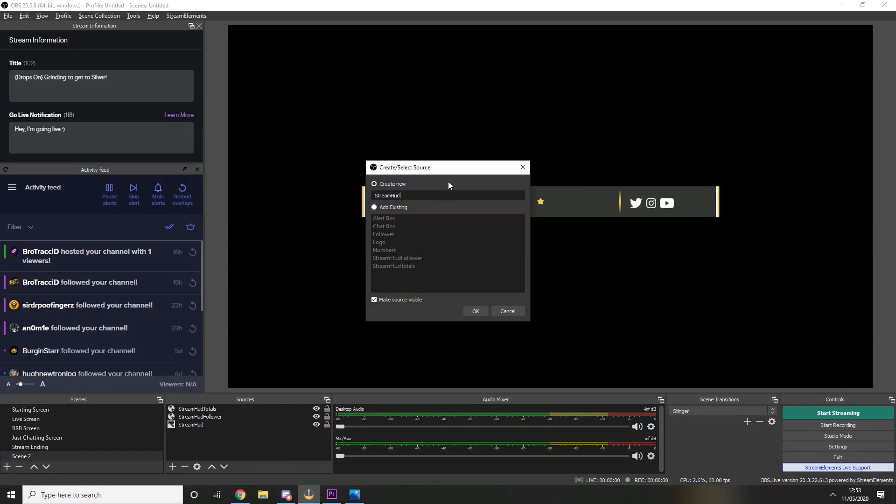
{"action": "type", "text": "Badge Metric Widget"}
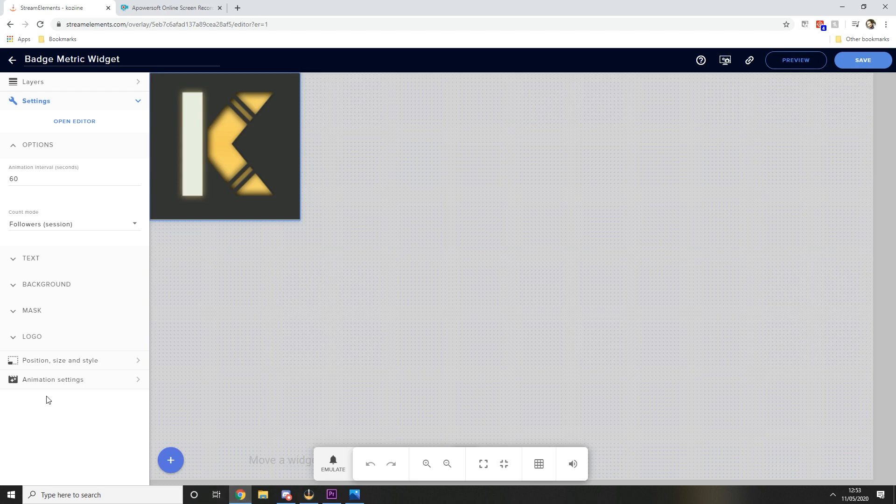
Check the widget's Position, size and style in StreamElements: 400 × 394 px at 0,0, 100% opacity
{"action": "left_click", "coordinate": [59, 361]}
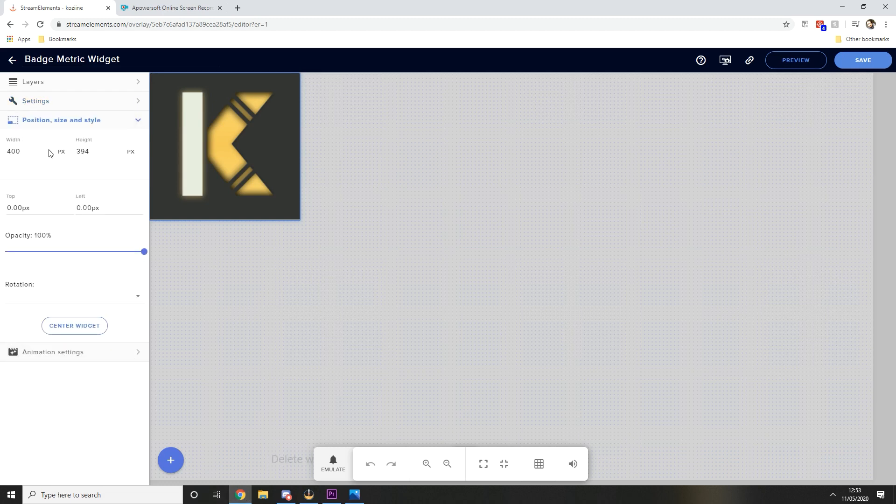
{"action": "mouse_move", "coordinate": [309, 494]}
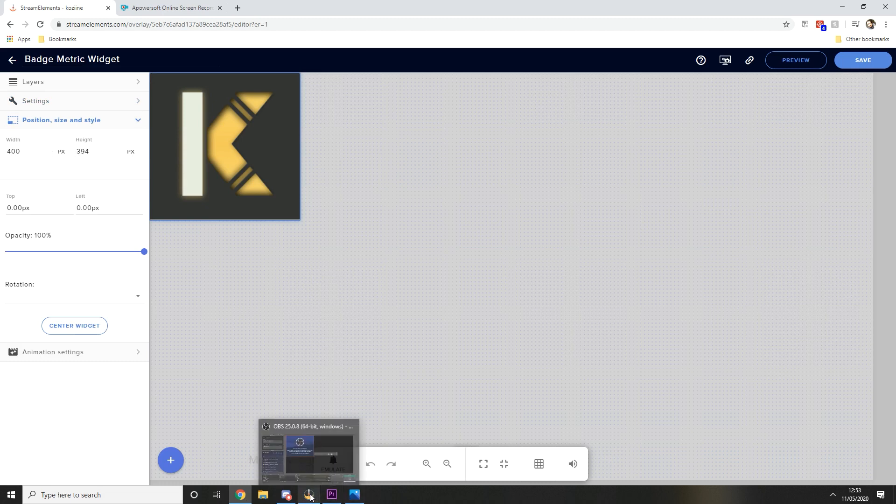
Paste the overlay URL into StreamHudBadge with Width 400 and Height 394, placing the badge on the HUD bar
{"action": "left_click", "coordinate": [310, 456]}
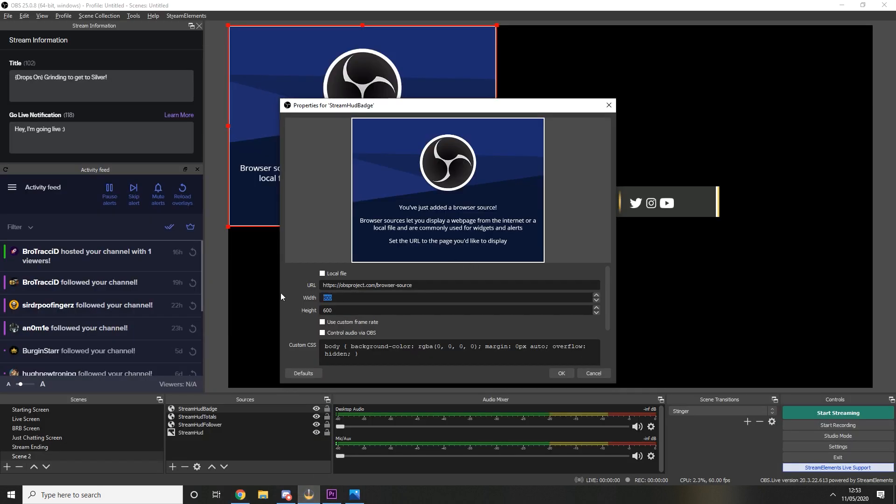
{"action": "key", "text": "Tab"}
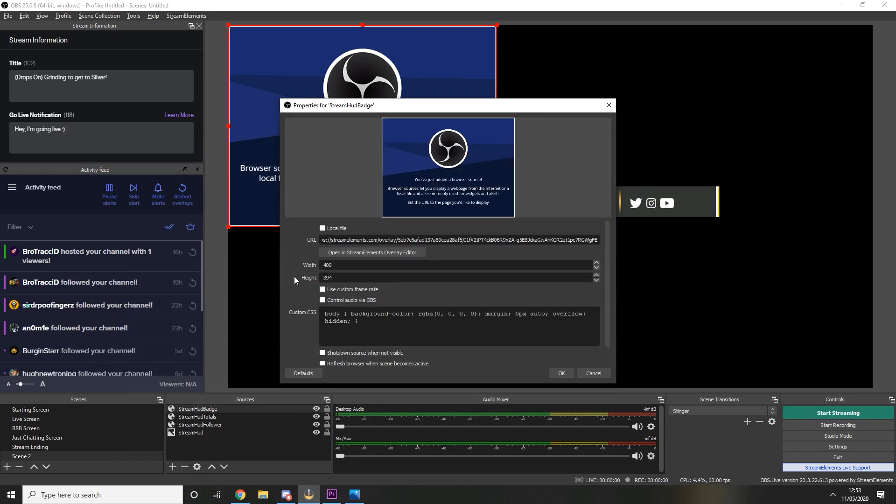
{"action": "left_click", "coordinate": [560, 373]}
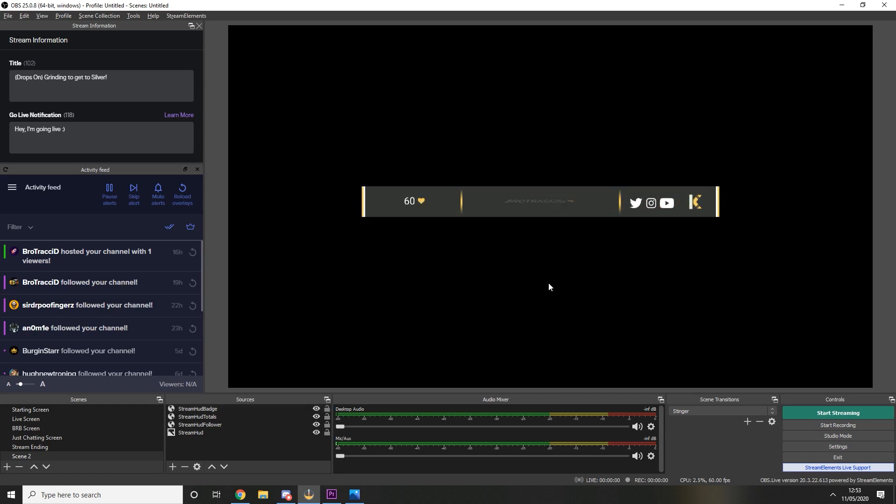
Emulate a Follower event in StreamElements and confirm the OBS badge shows a count of 1
{"action": "left_click", "coordinate": [240, 495]}
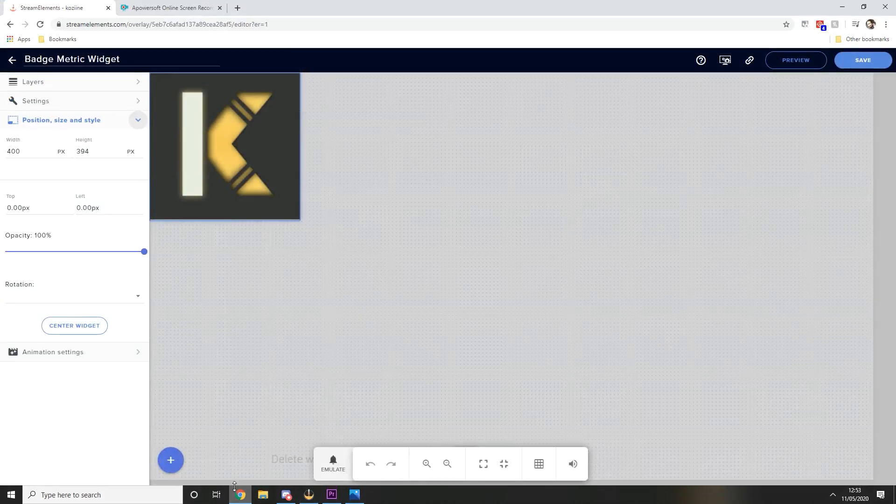
{"action": "left_click", "coordinate": [332, 463]}
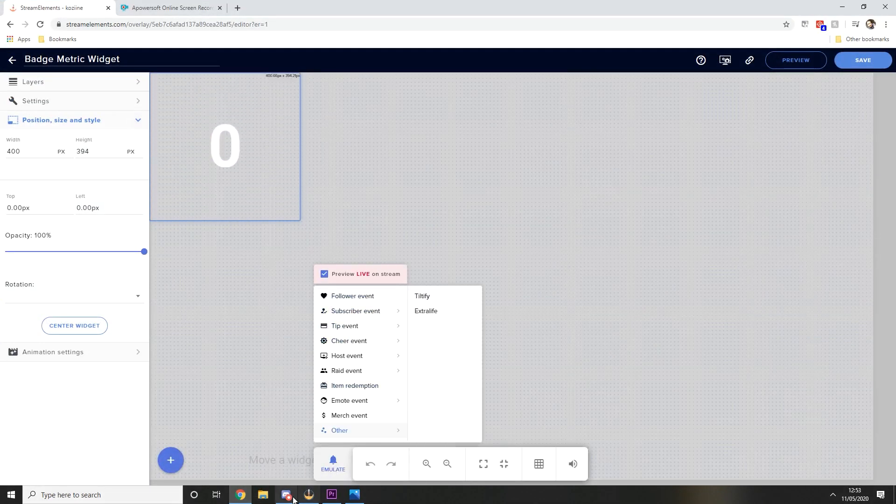
{"action": "left_click", "coordinate": [308, 495]}
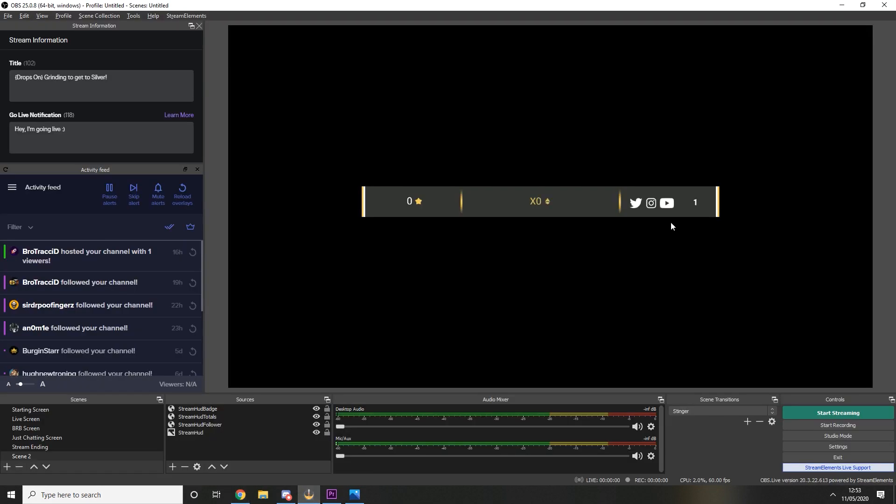